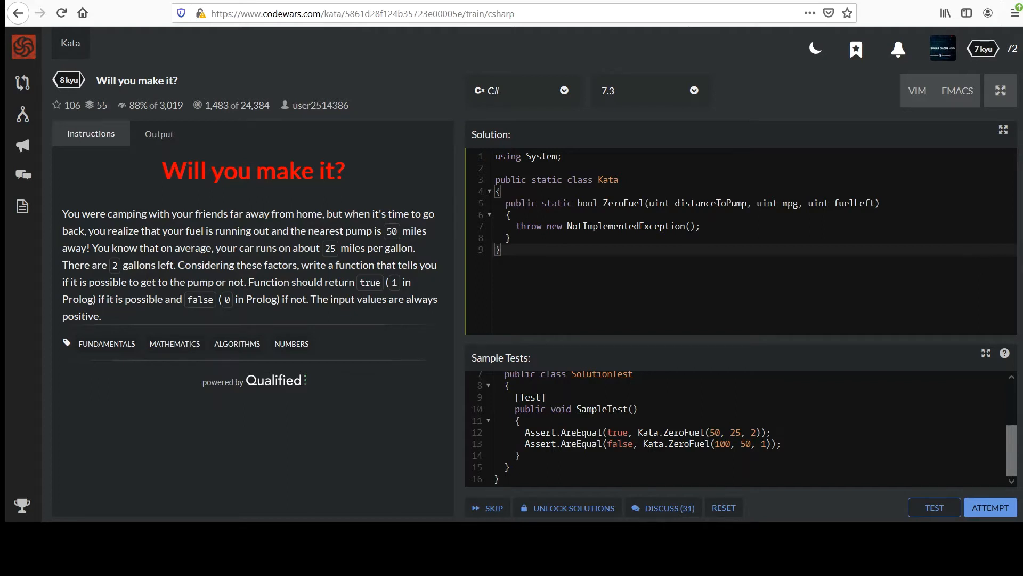
Step: Remove the placeholder NotImplementedException line from the ZeroFuel method
double_click(586, 202)
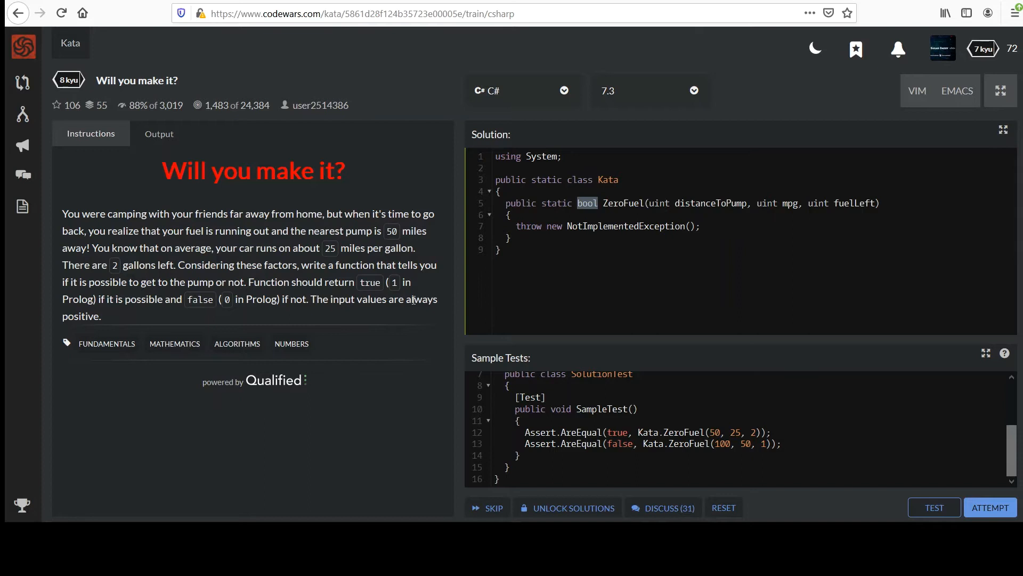
mouse_move(432, 314)
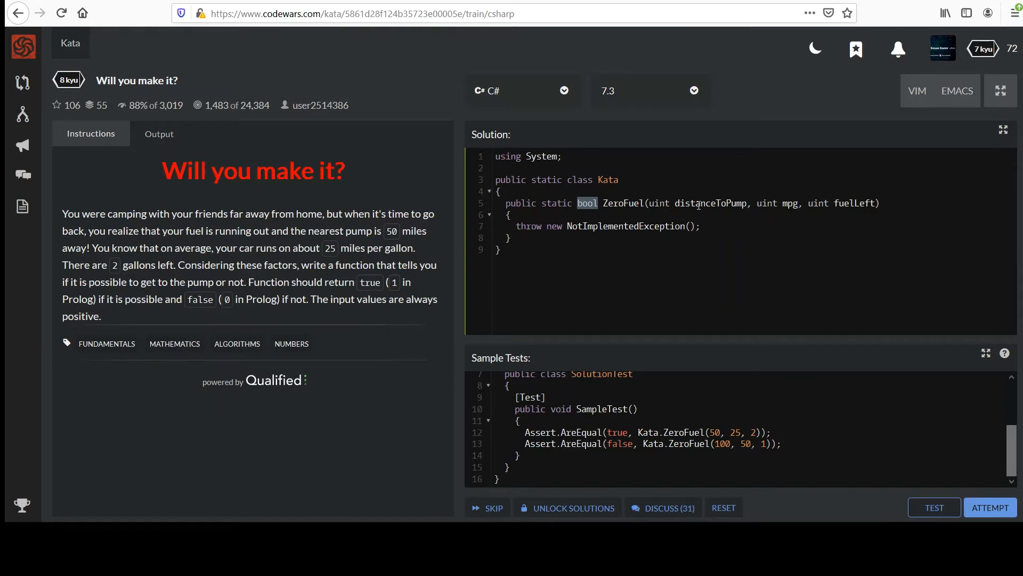
mouse_move(365, 294)
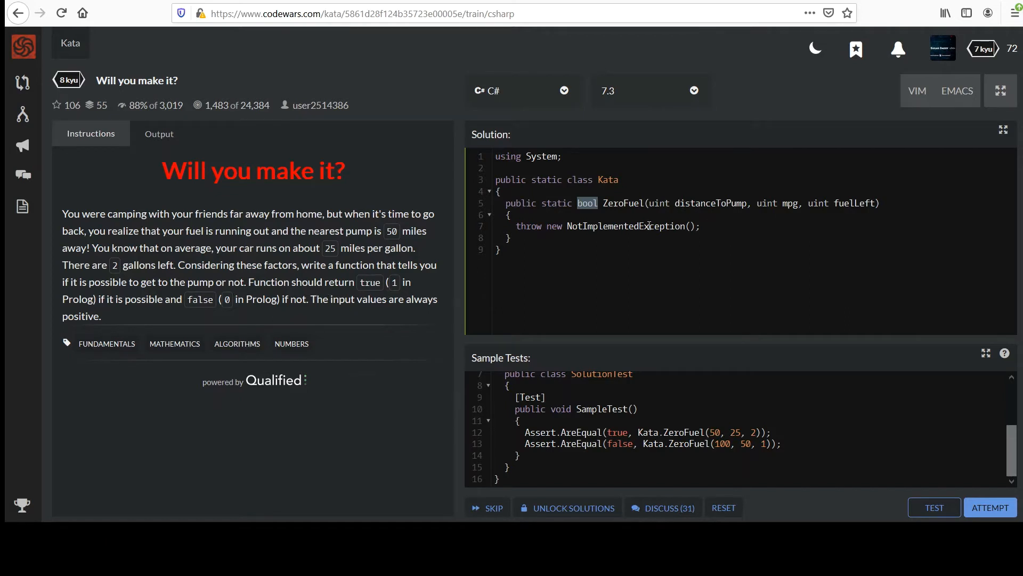
mouse_move(714, 228)
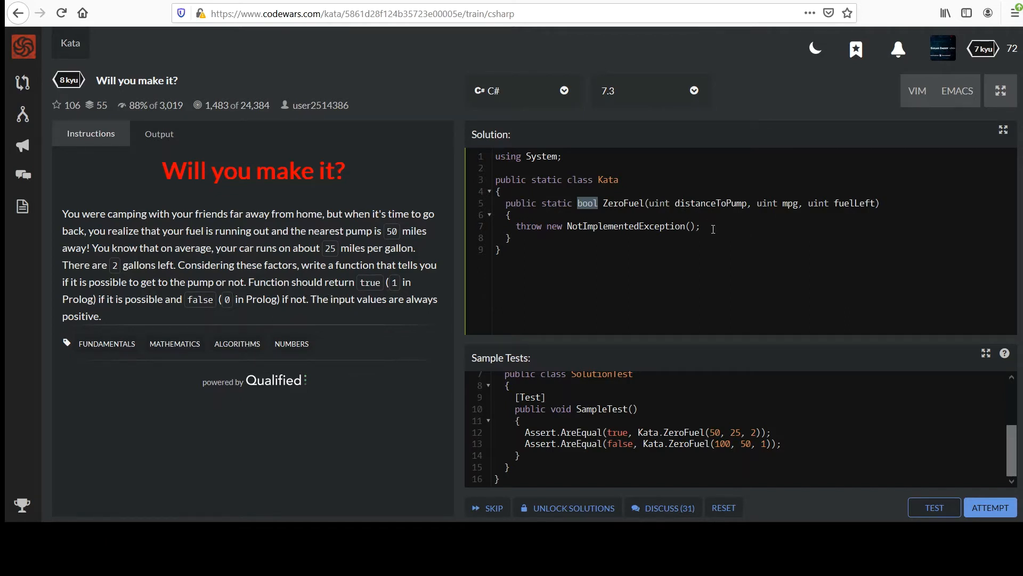
left_click(702, 226)
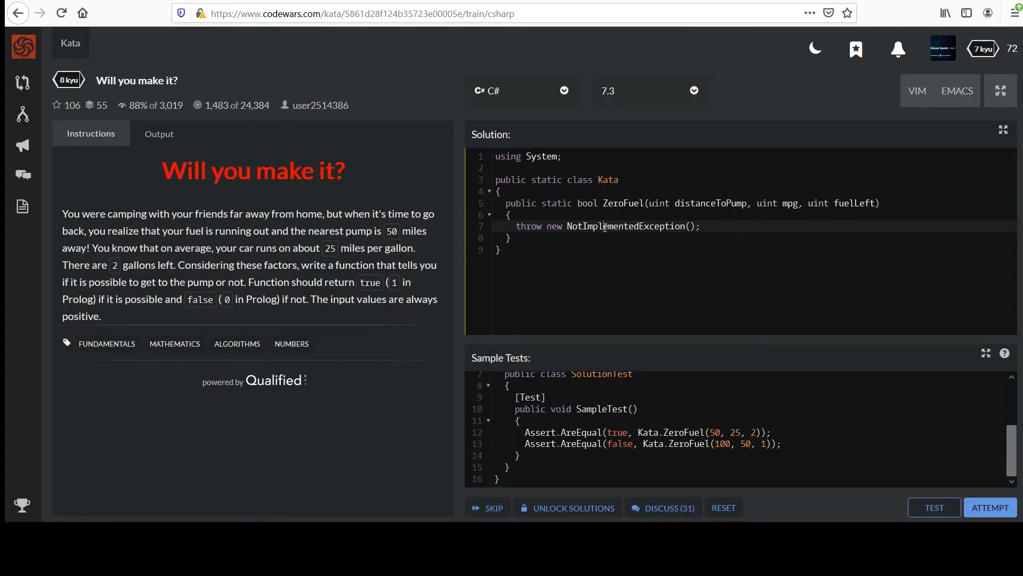
double_click(625, 226)
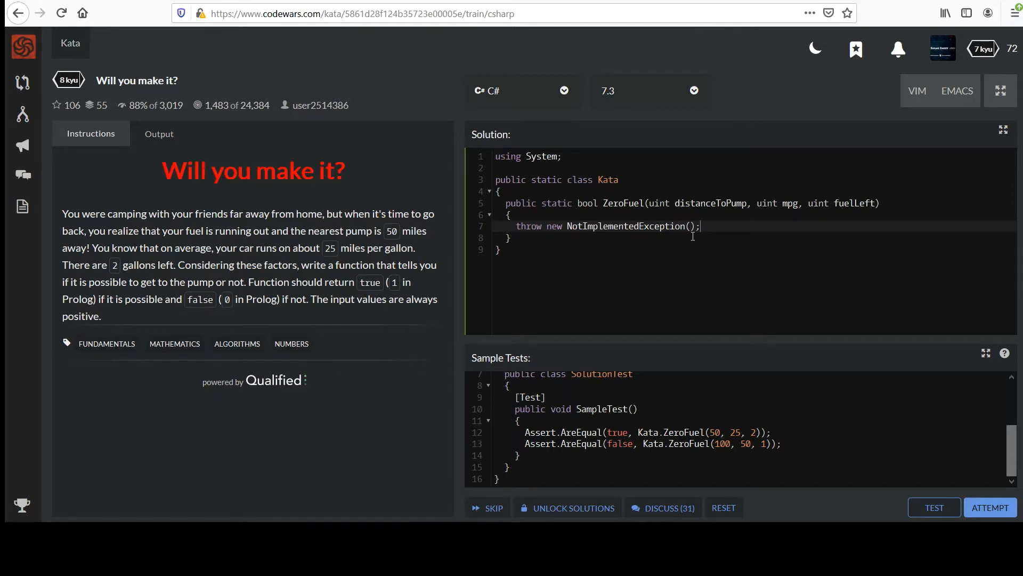
triple_click(607, 226)
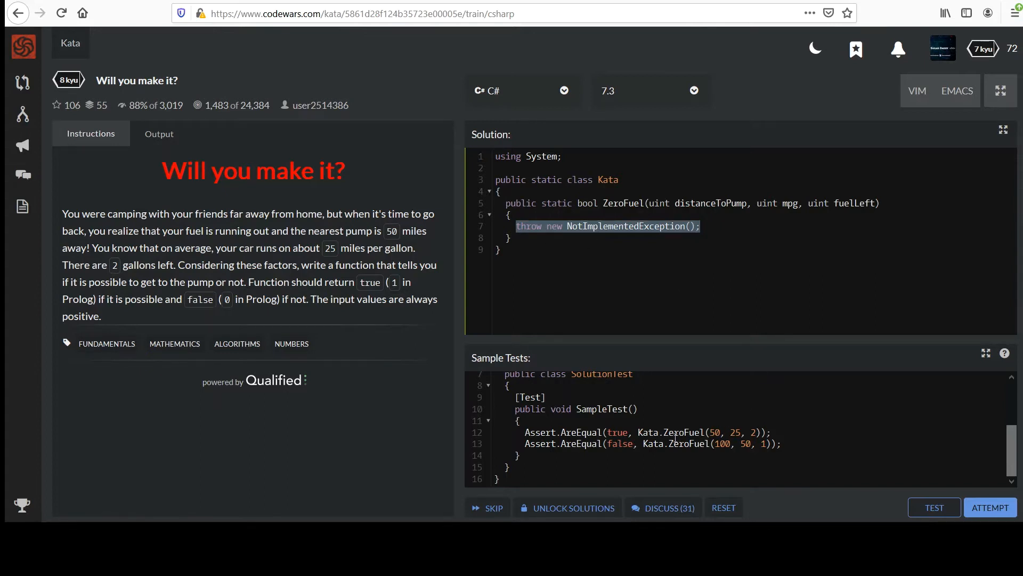
mouse_move(301, 245)
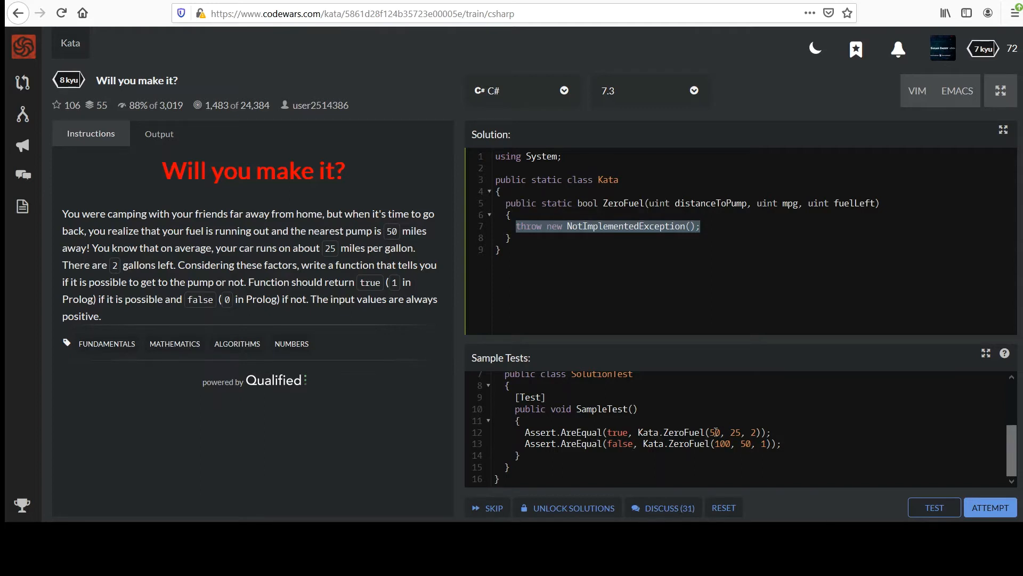
mouse_move(722, 434)
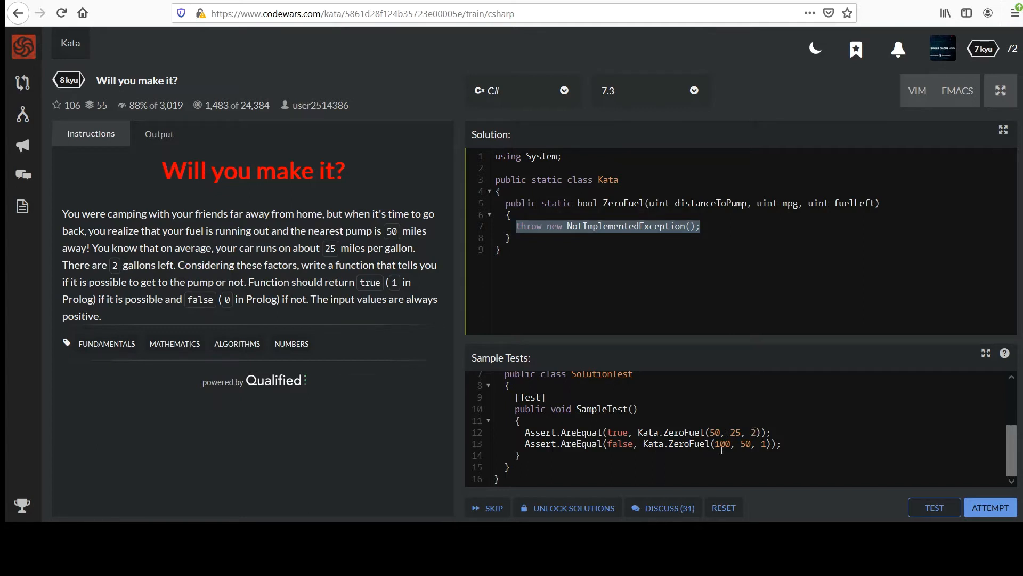
mouse_move(699, 430)
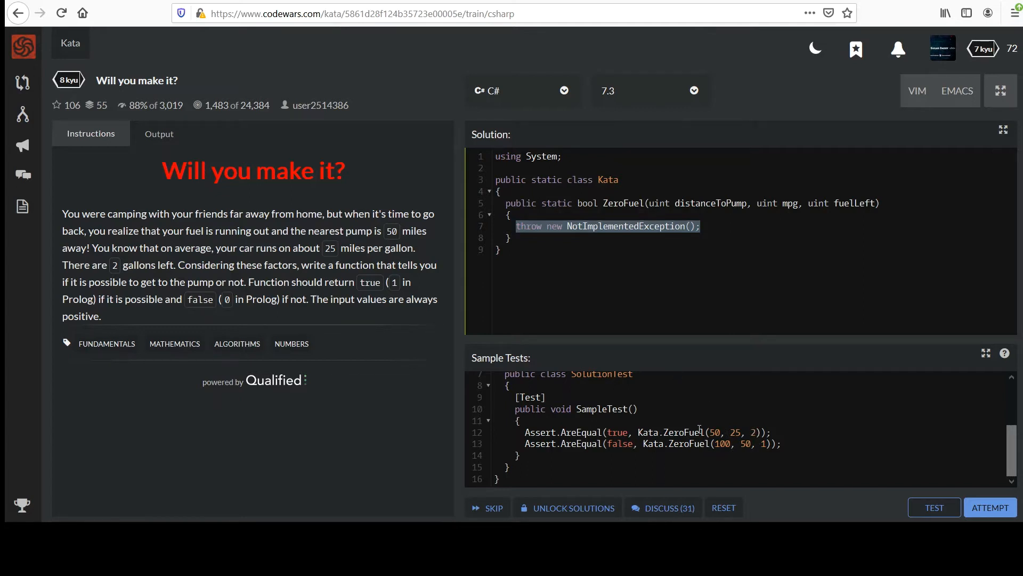
left_click_drag(707, 431, 760, 432)
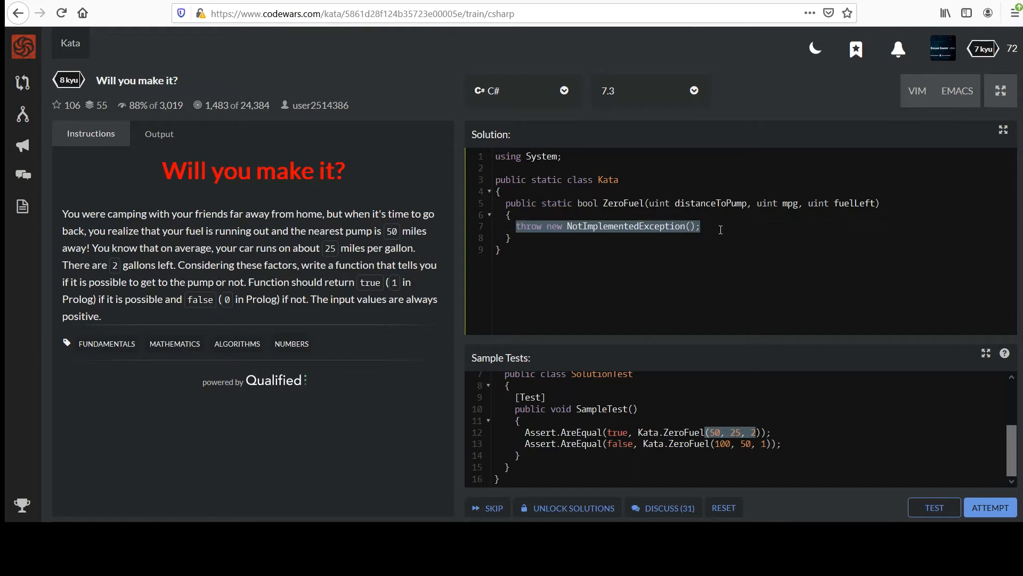
key("Delete")
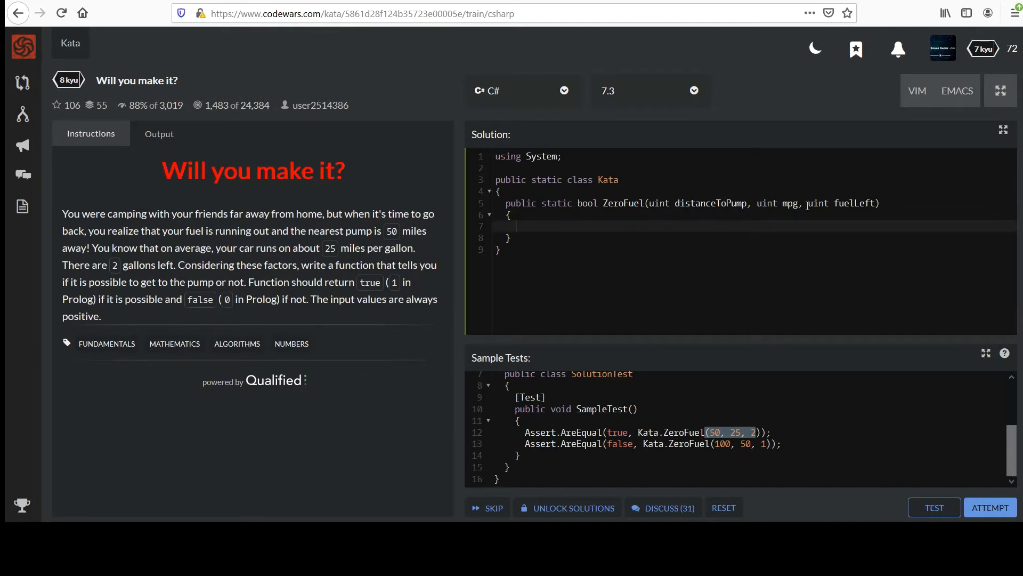
mouse_move(567, 257)
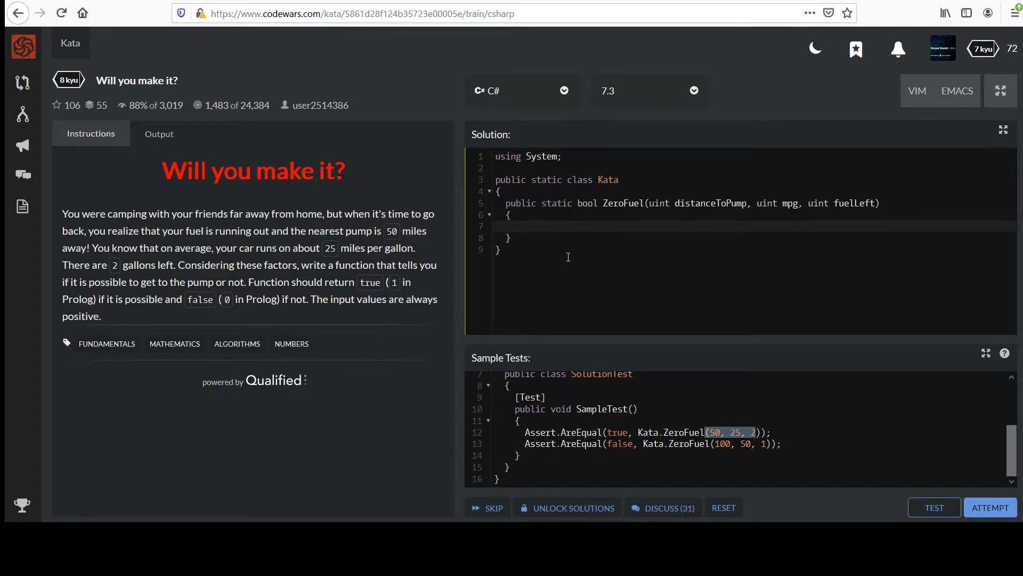
Step: Add a guard: if distanceToPump, mpg or fuelLeft is below 0, throw new Exception()
type("//")
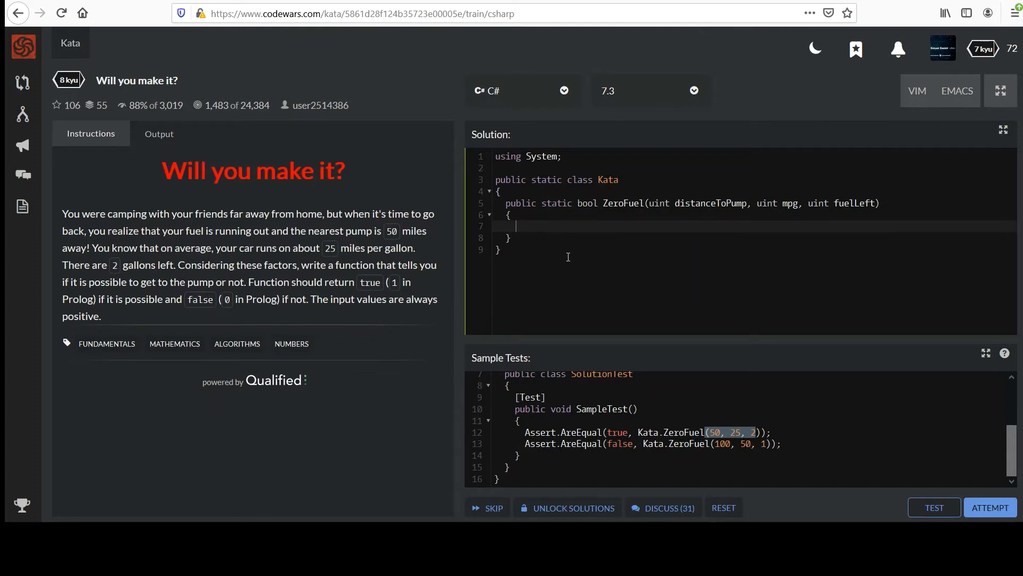
type("if (")
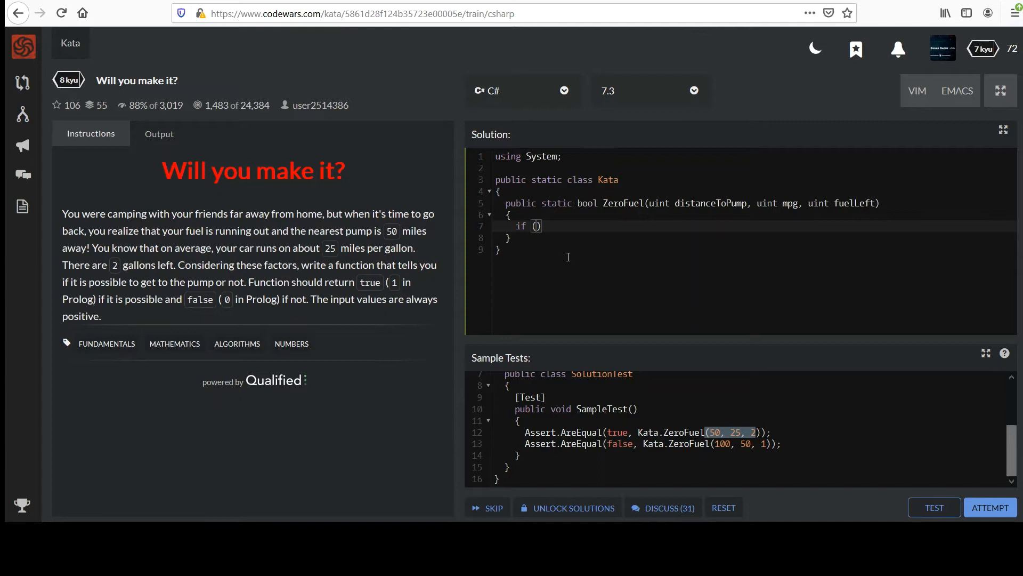
type("distance")
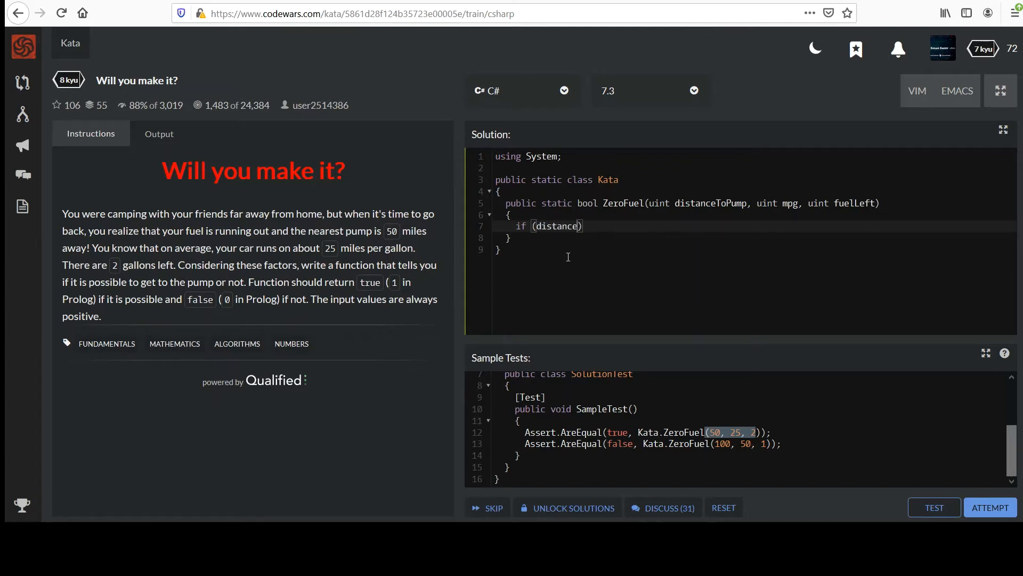
type("ToPump")
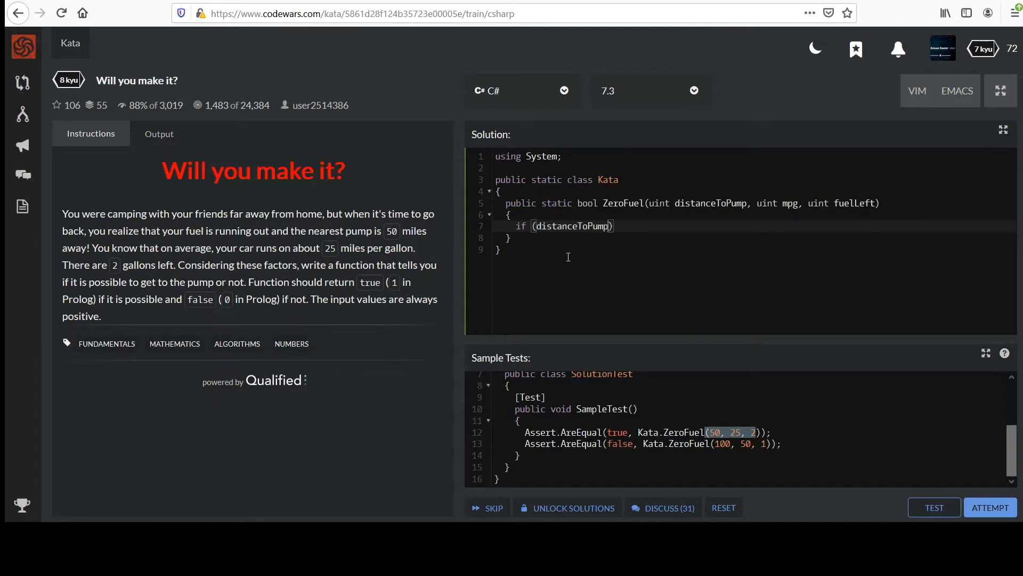
type("< 0 ||")
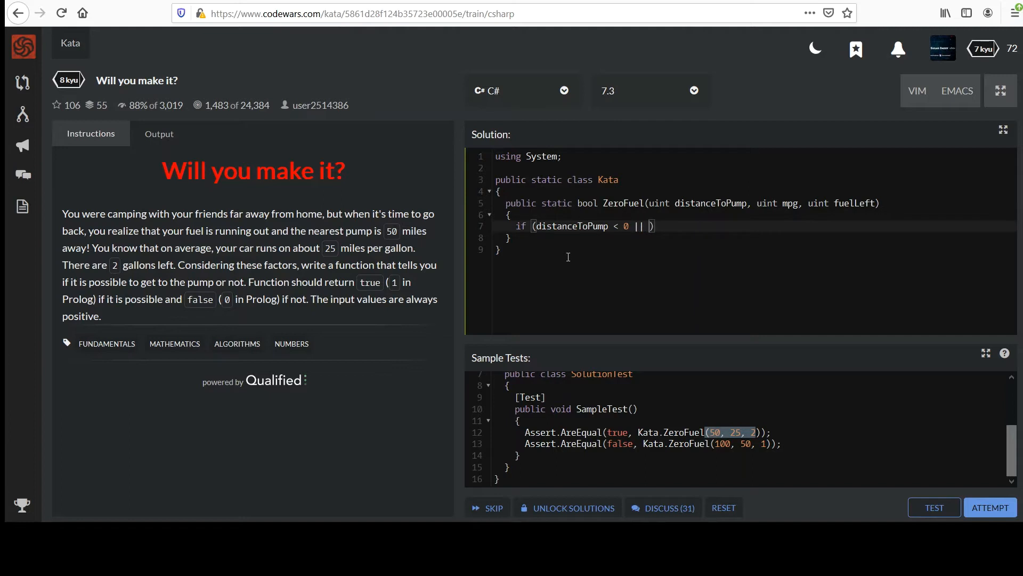
type("mpg < 0 ||")
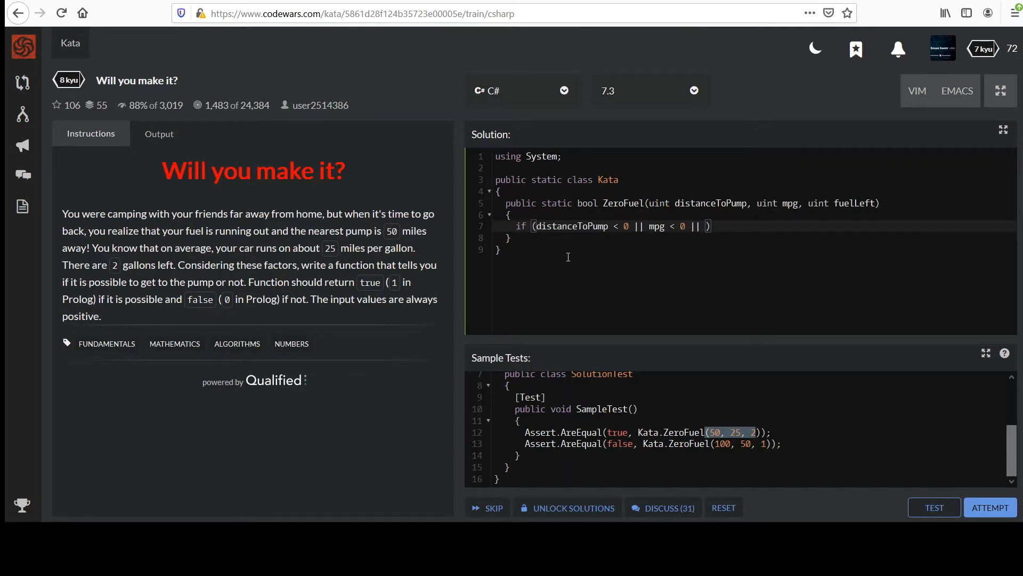
type("fuelLeft")
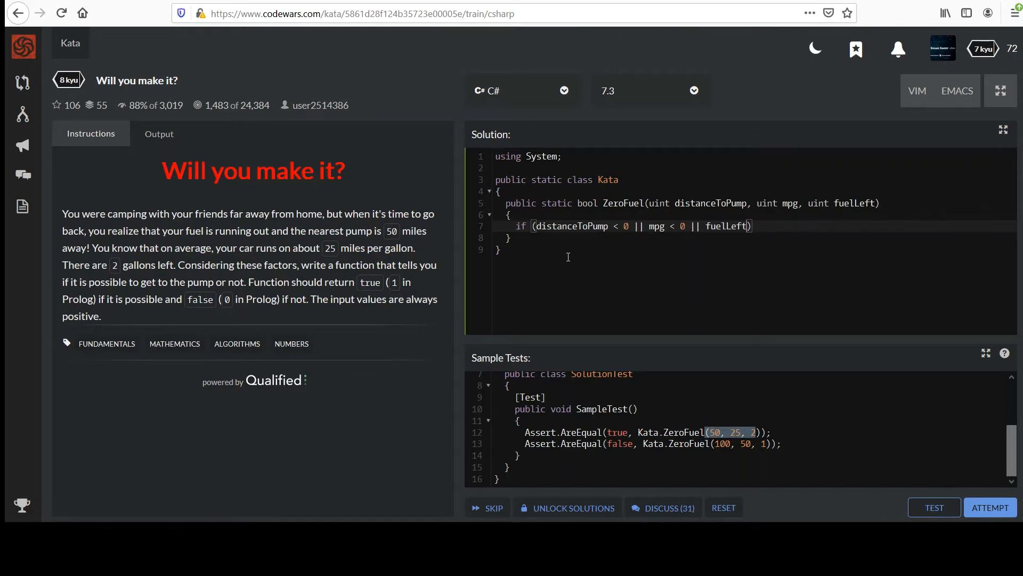
type("< 0")
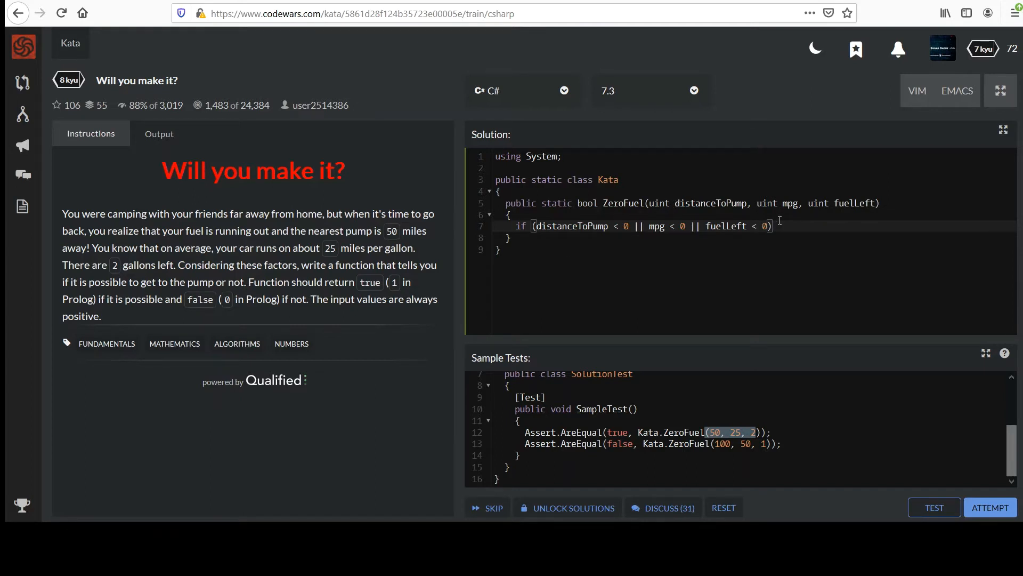
key("Enter")
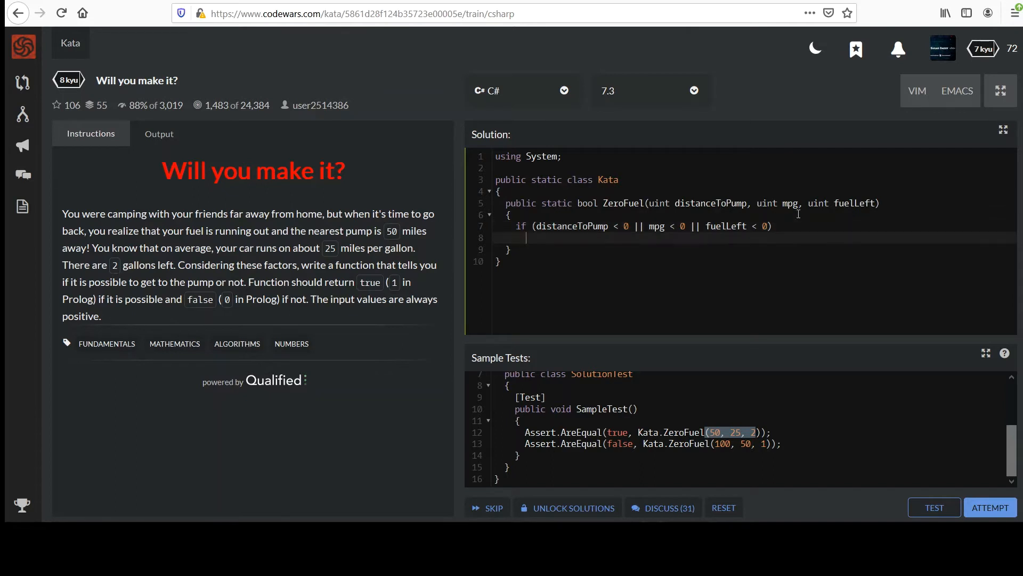
type("throw new Exc")
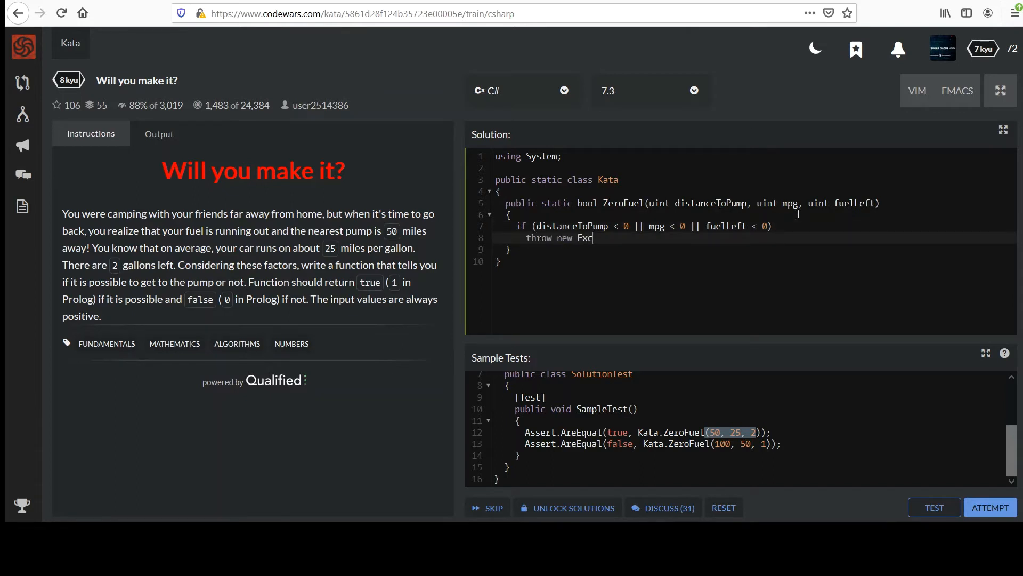
type("eption()")
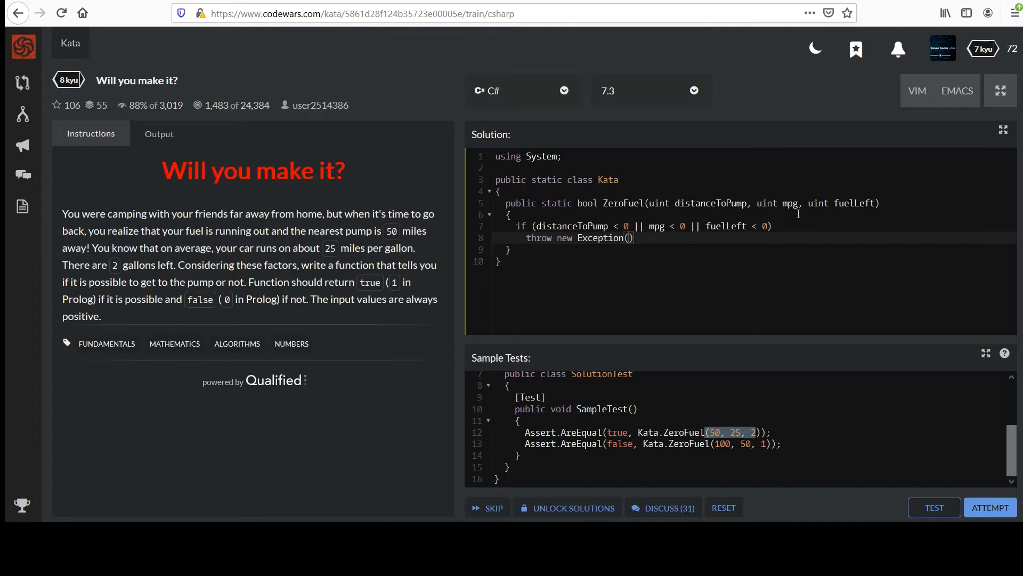
type(";")
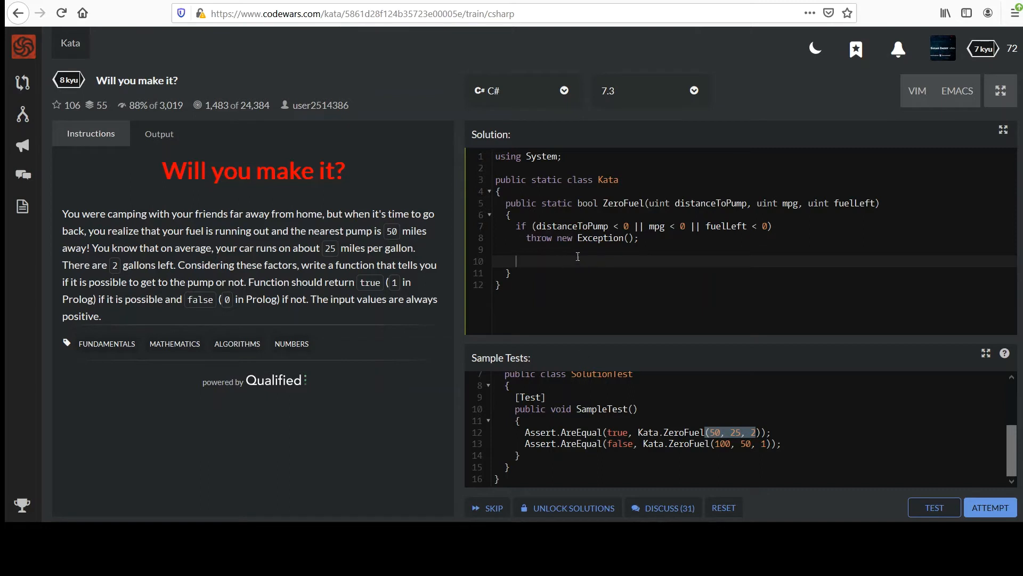
Step: Review the guard line and place the cursor on the empty line 10 below it
double_click(599, 238)
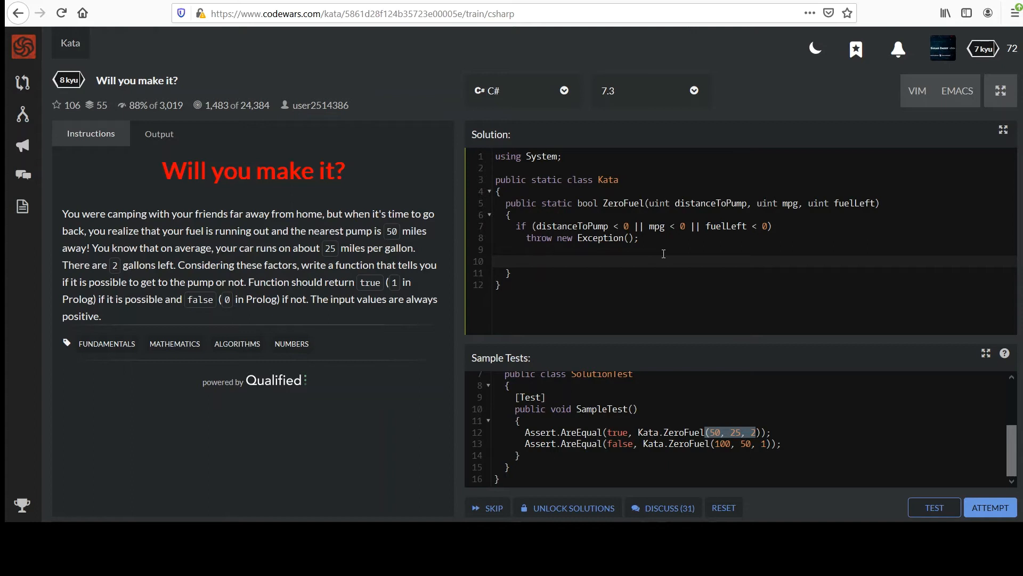
mouse_move(715, 199)
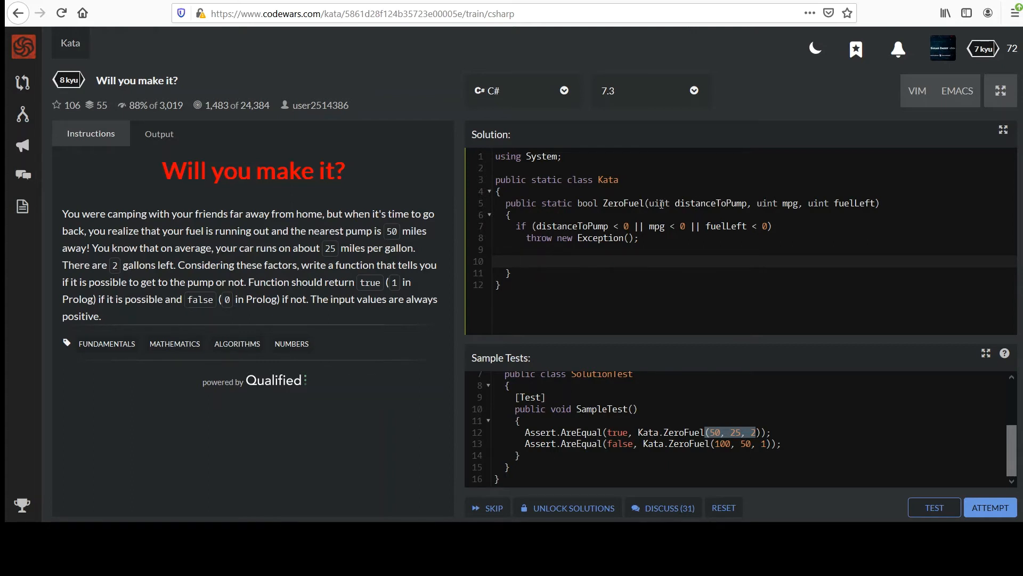
double_click(659, 203)
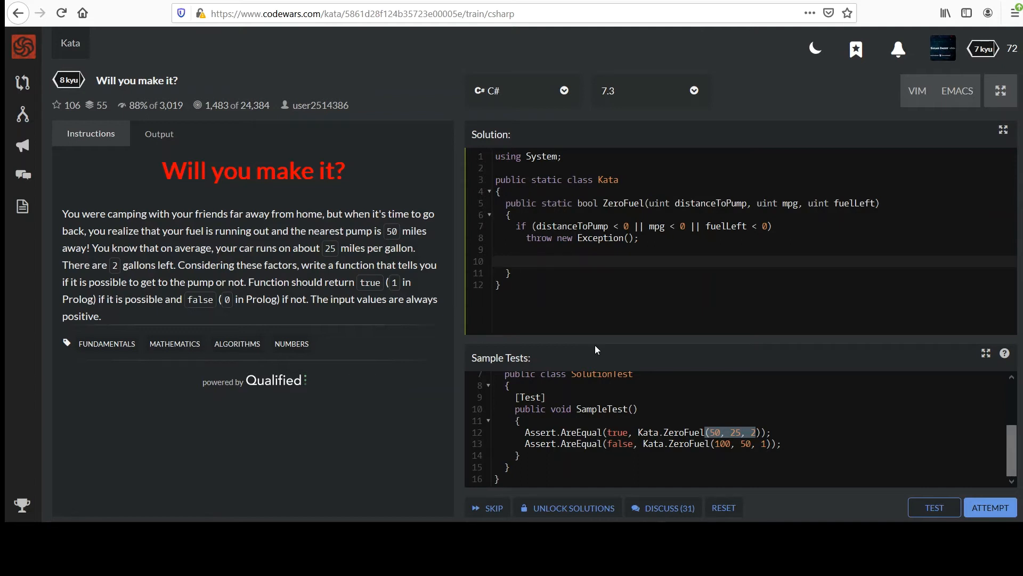
left_click(516, 262)
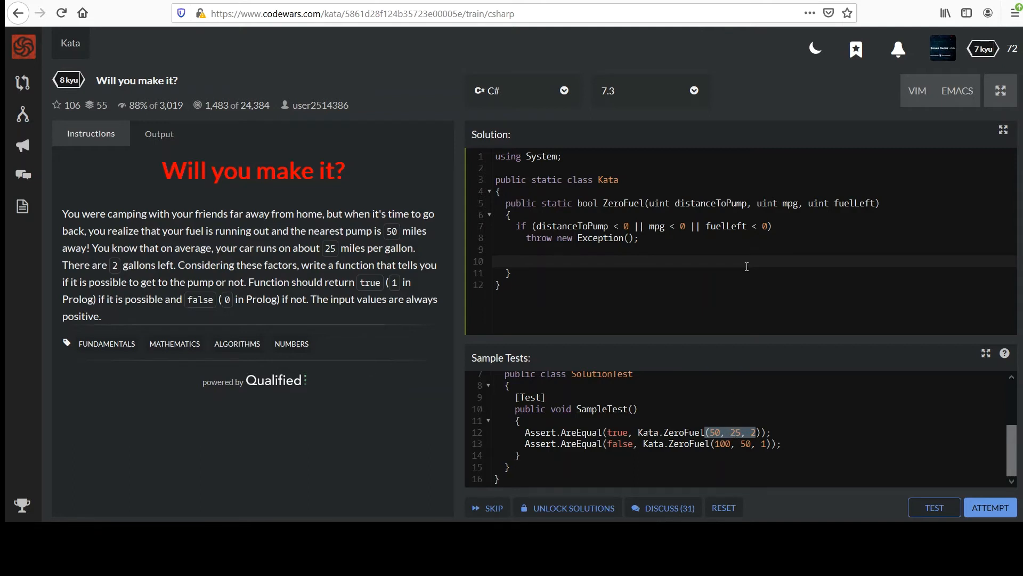
mouse_move(602, 262)
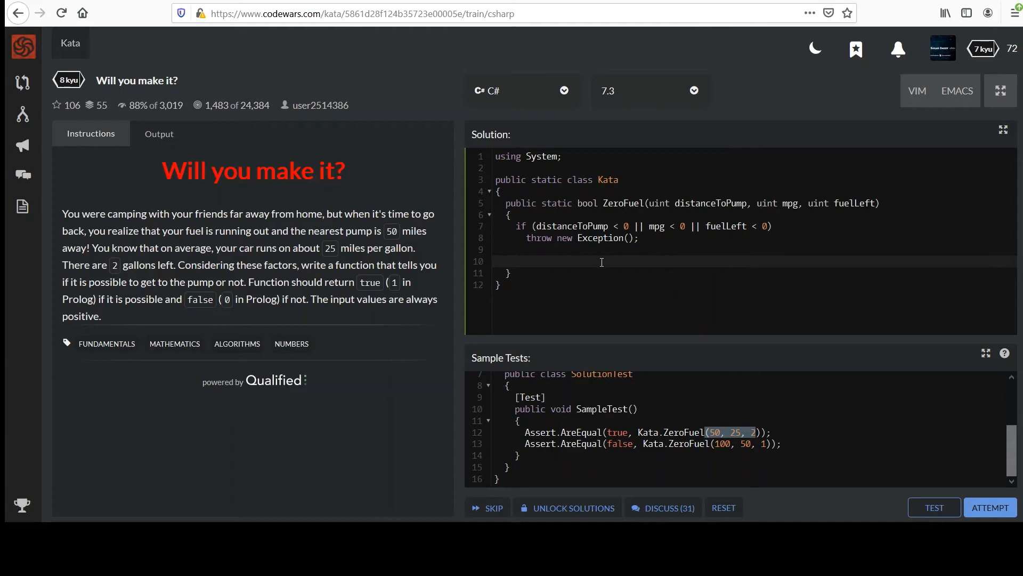
Step: Write the comment // double requiredFuel = milesNeedToTravel / mpg on line 10
type("//")
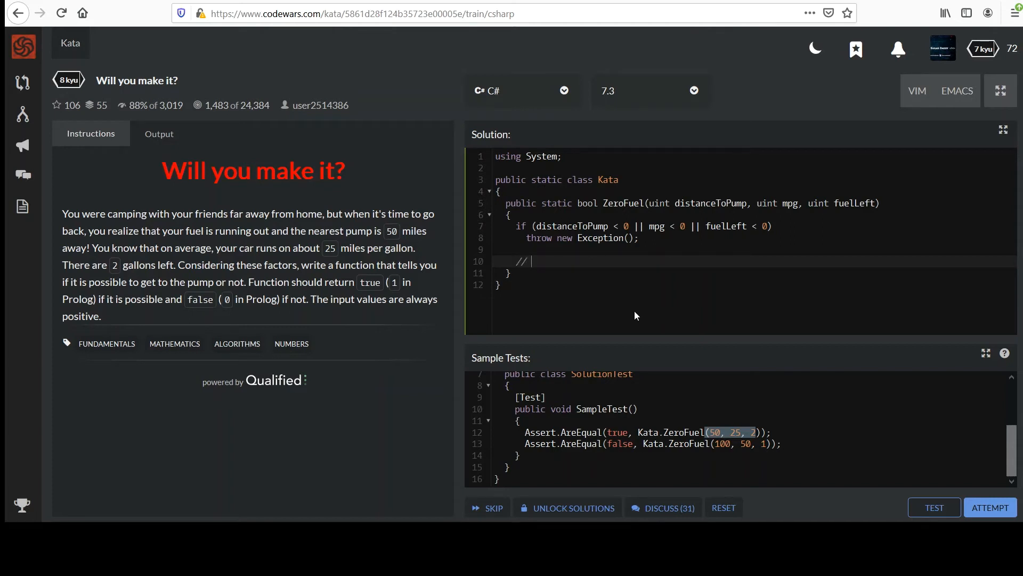
type("double")
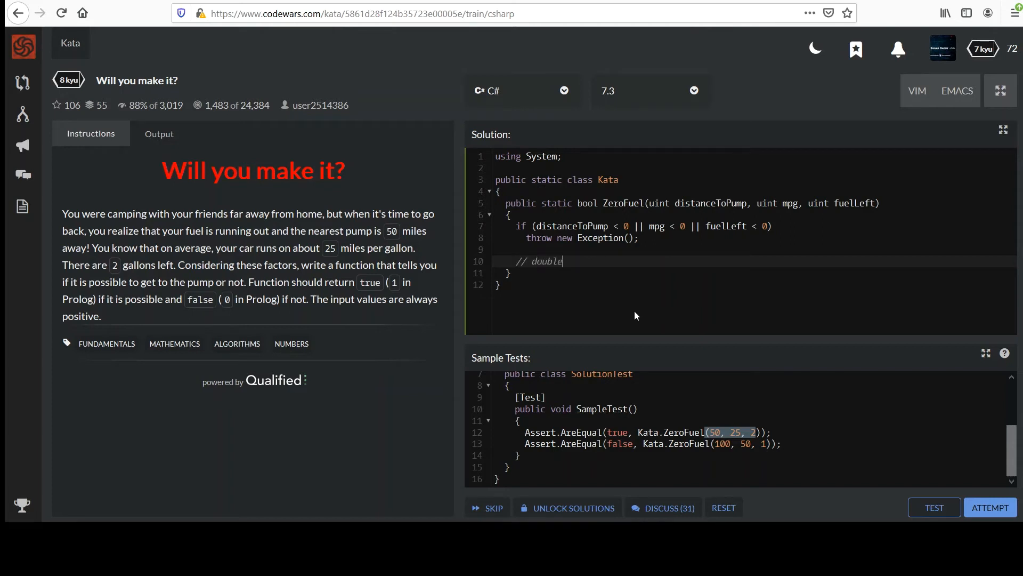
type("requir")
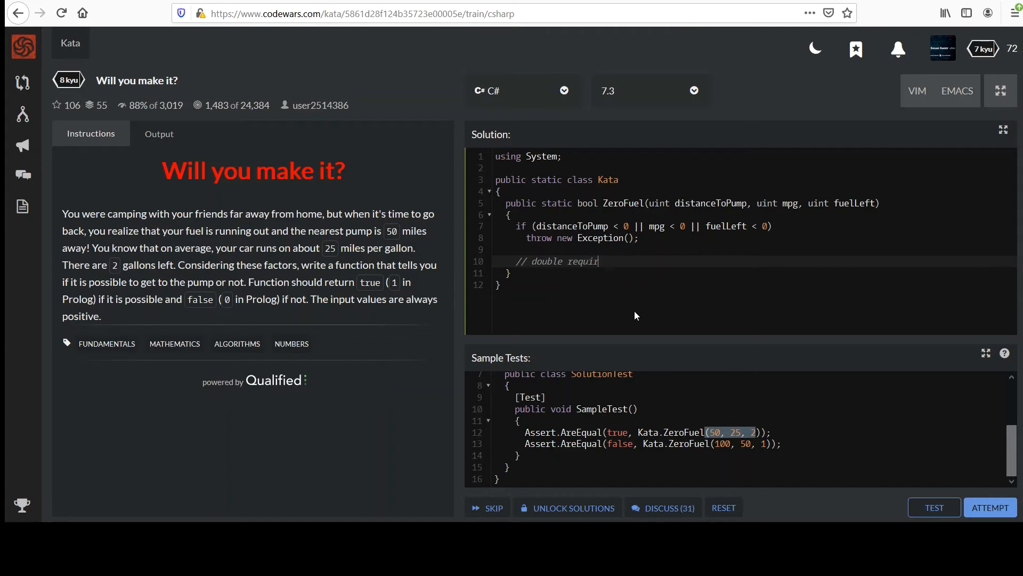
type("edFuel")
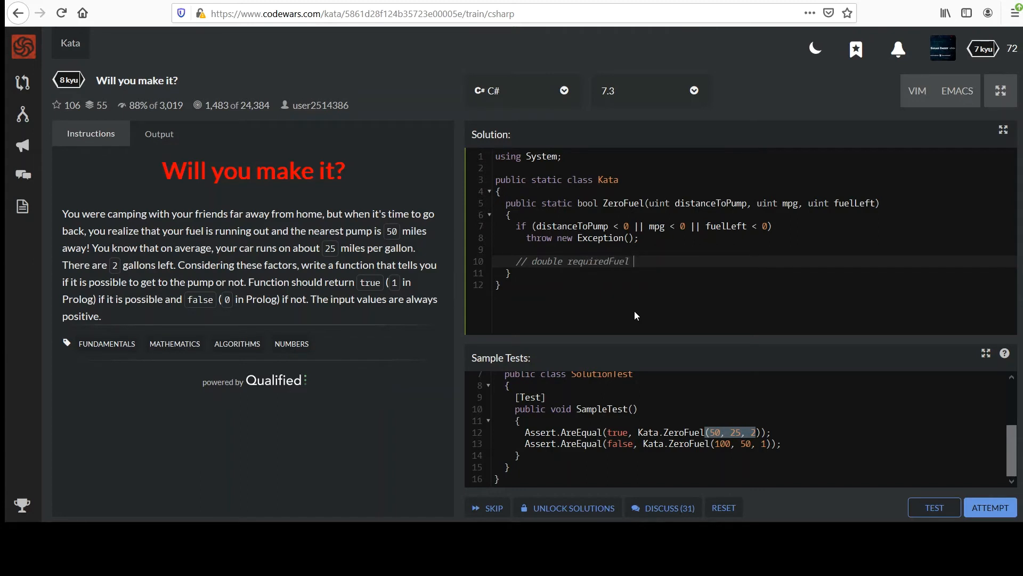
type("=")
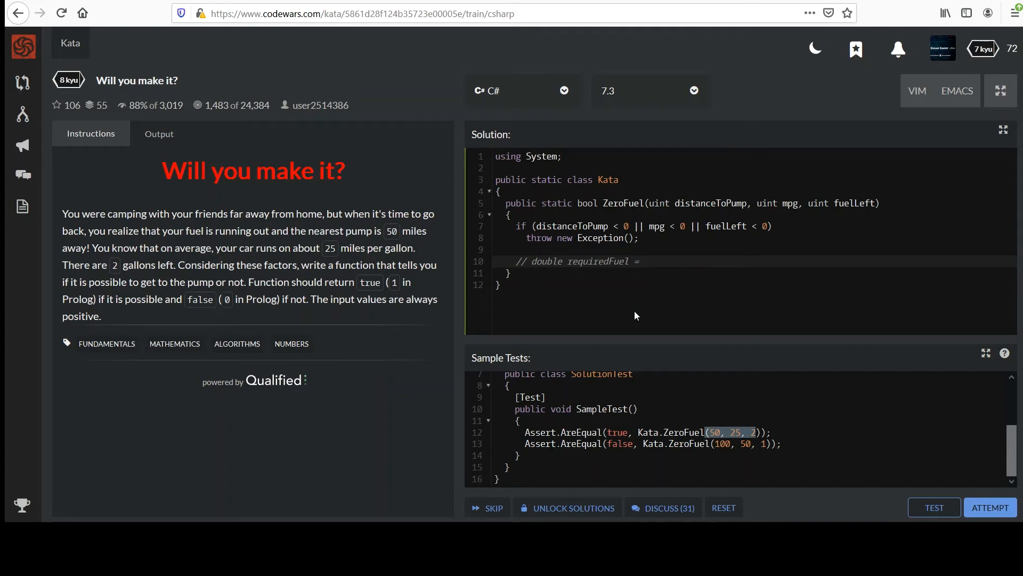
type("milesYou")
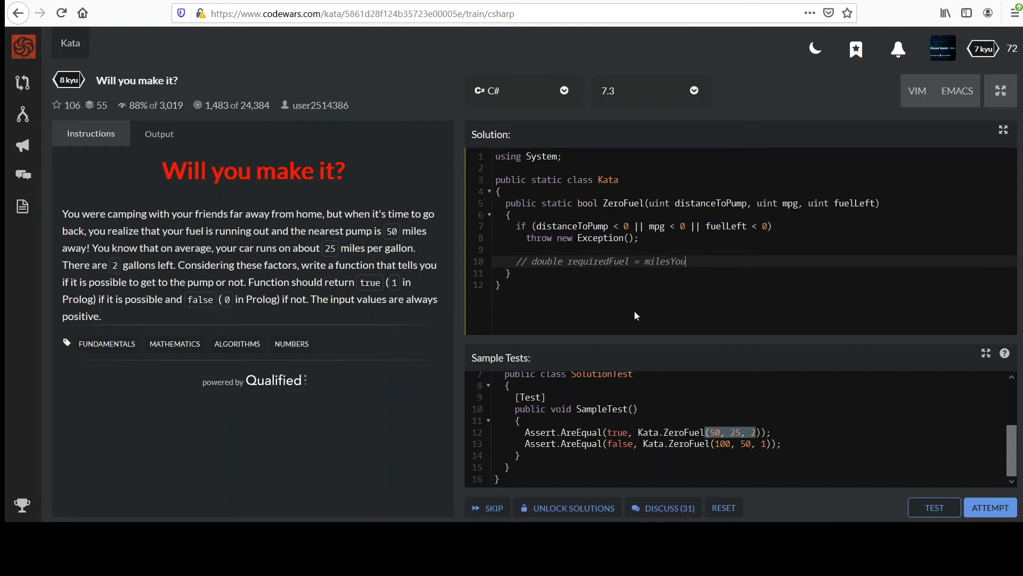
type("Nee")
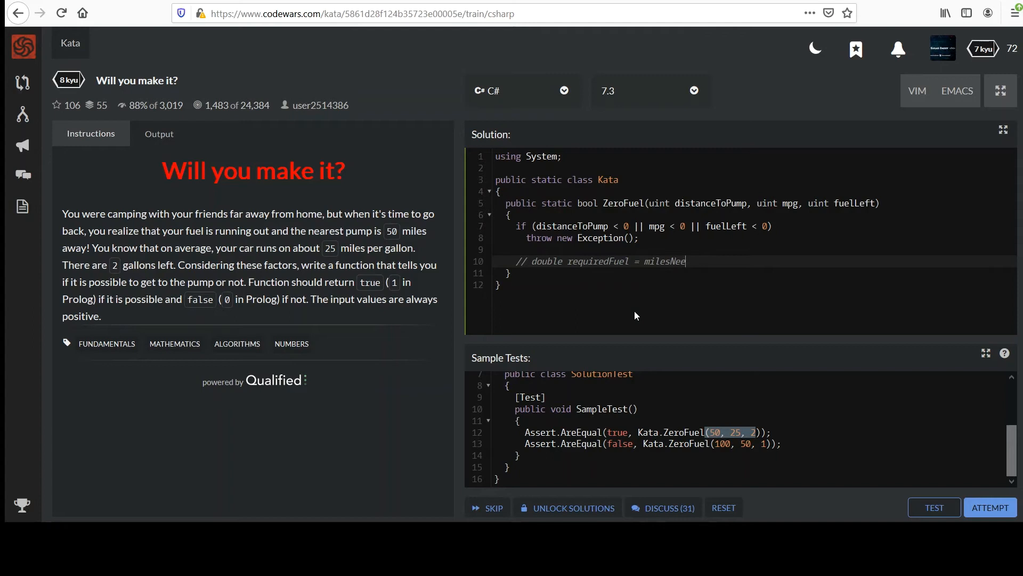
type("dToTrav")
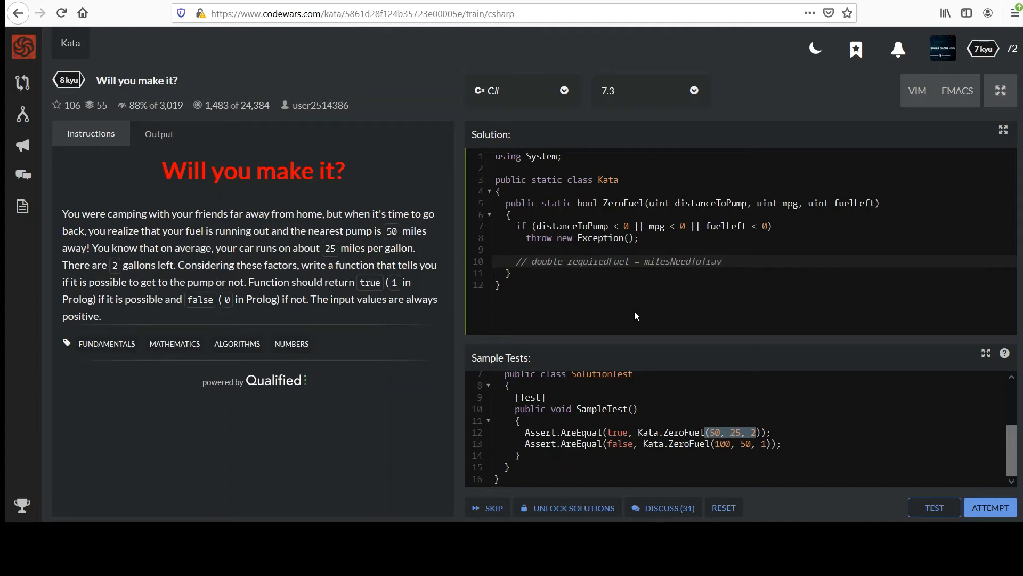
type("el / mp")
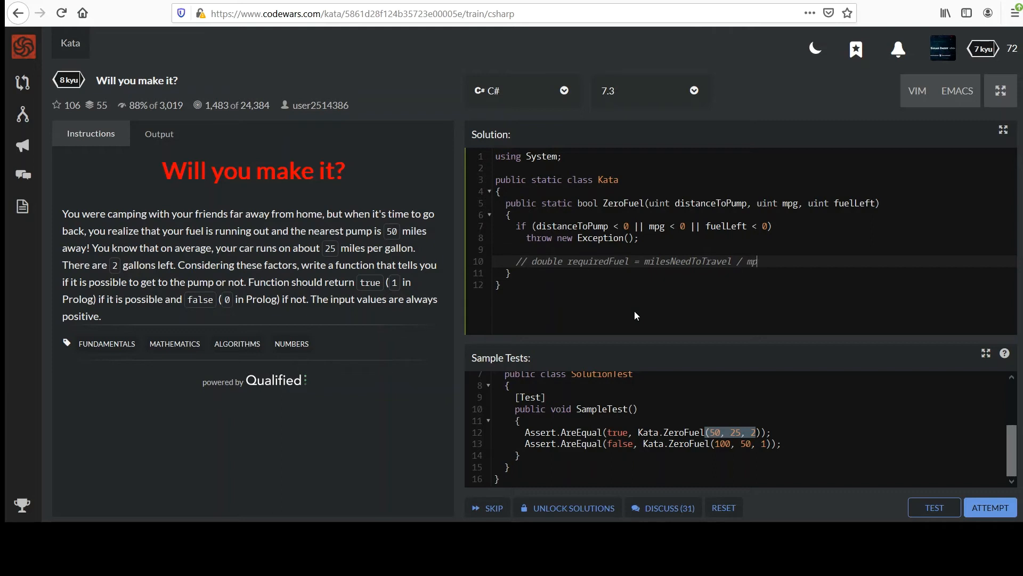
type("g")
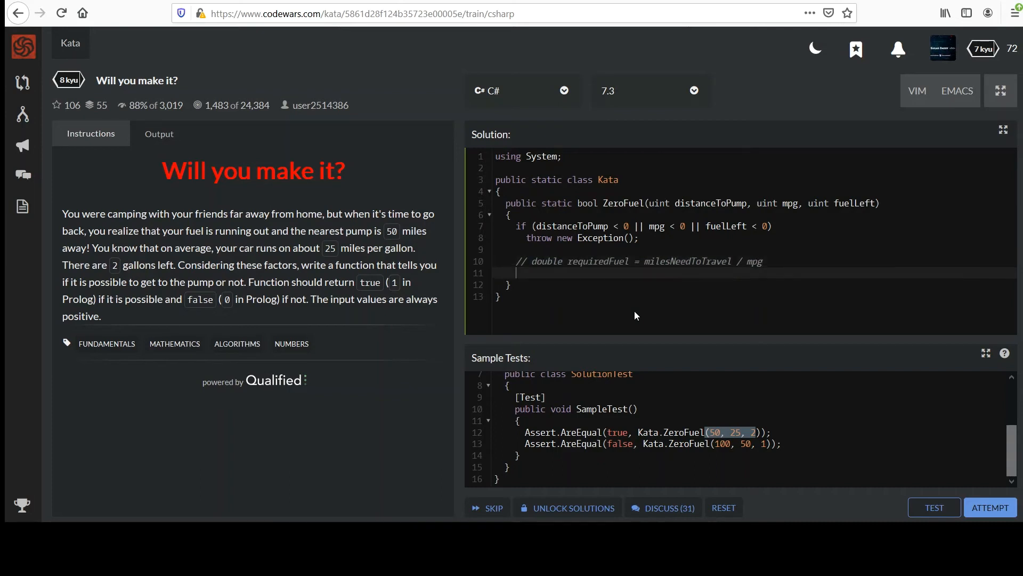
mouse_move(630, 301)
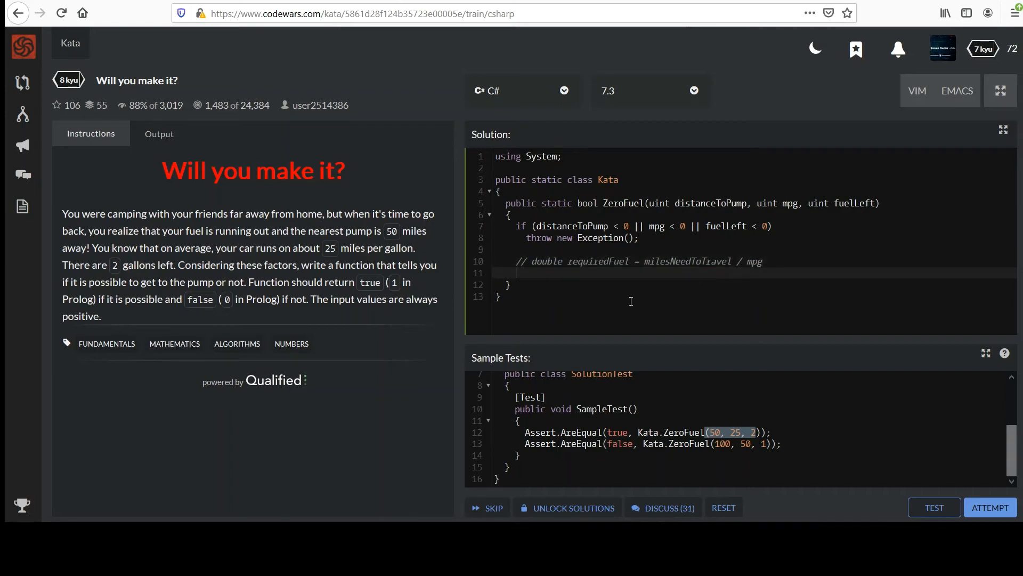
mouse_move(634, 304)
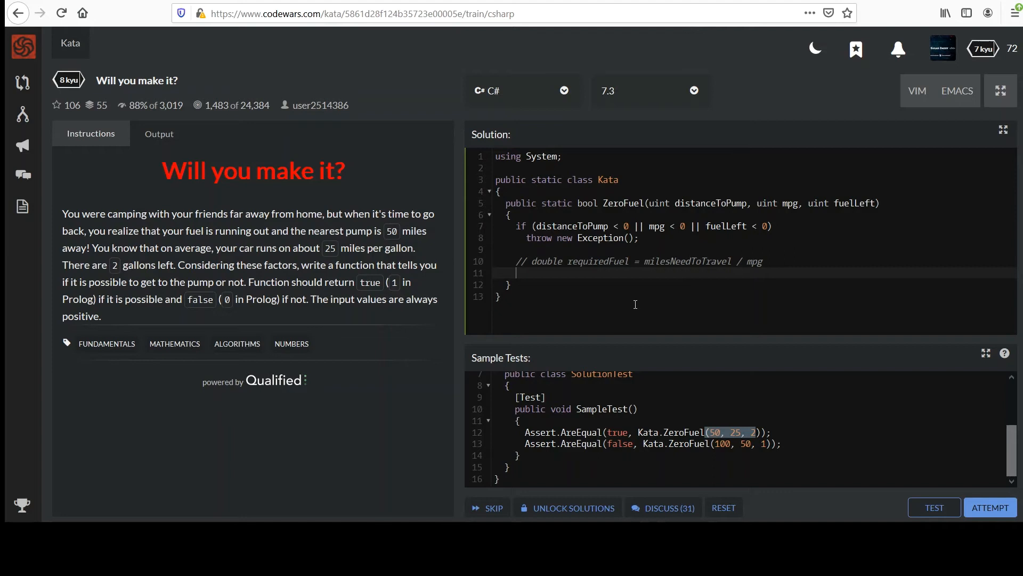
mouse_move(750, 261)
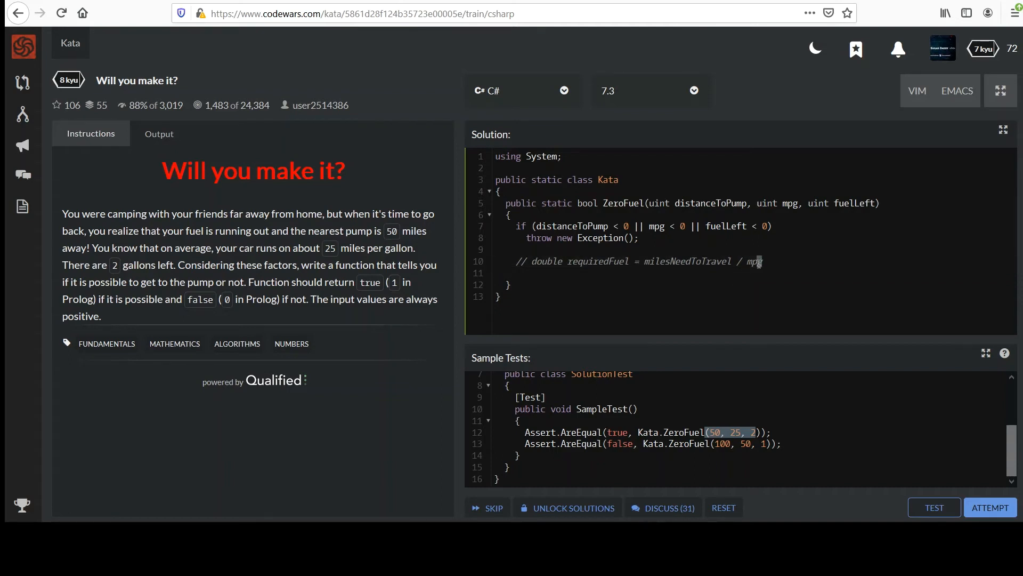
double_click(597, 261)
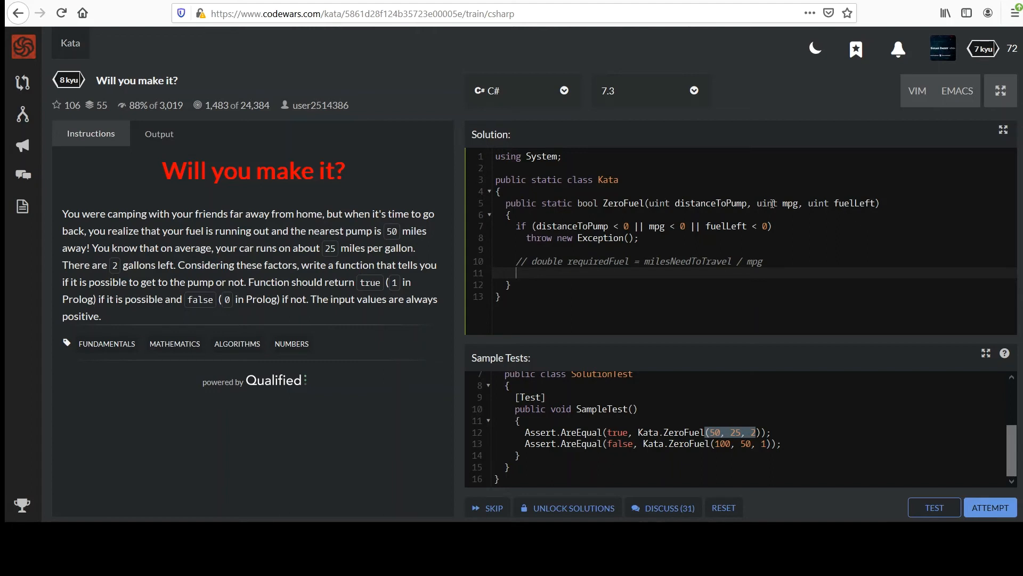
mouse_move(751, 338)
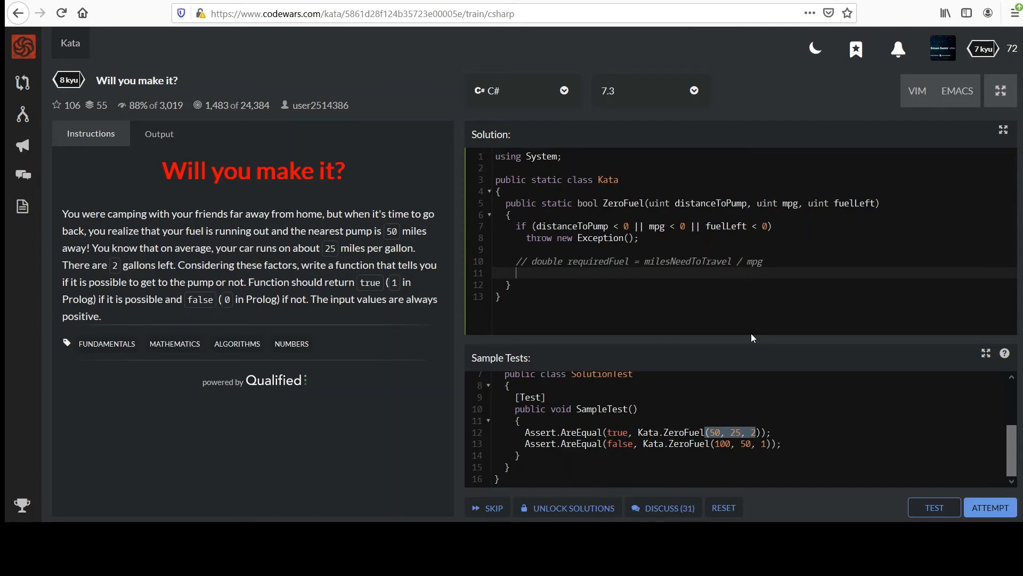
Step: Write the return statement distanceToPump / mpg <= fuelLeft
type("distanceTo")
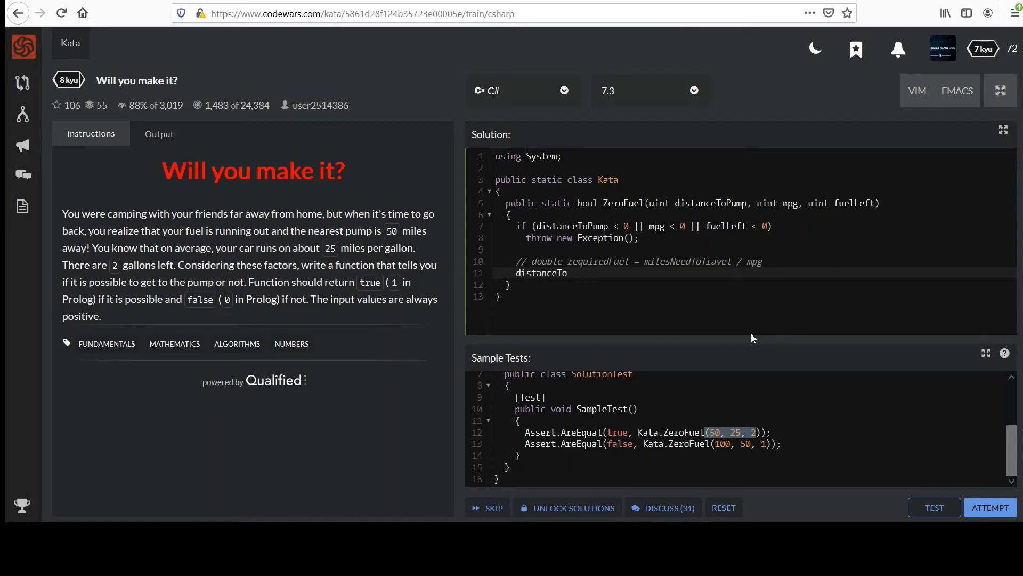
type("Pump /")
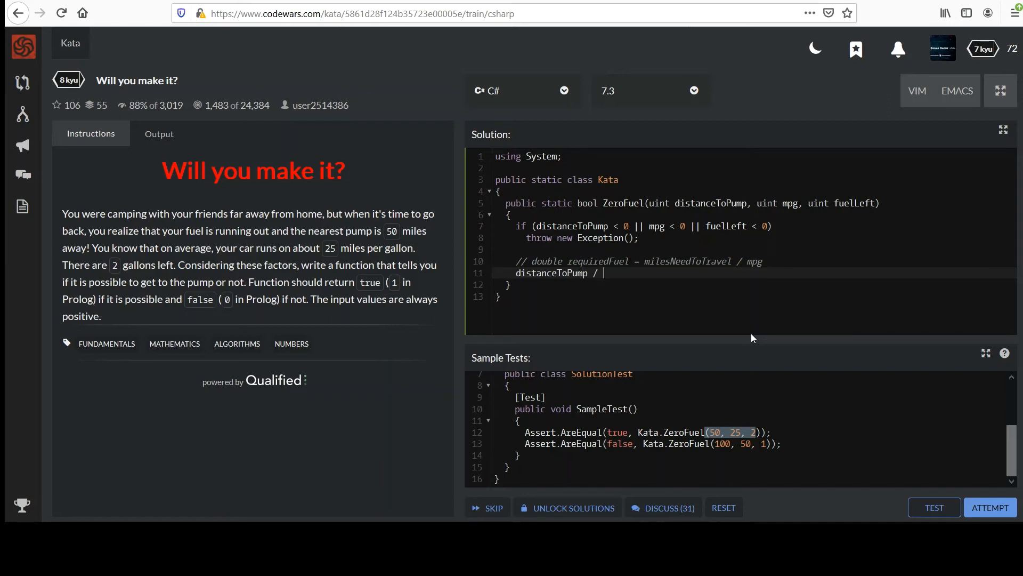
type("mpg")
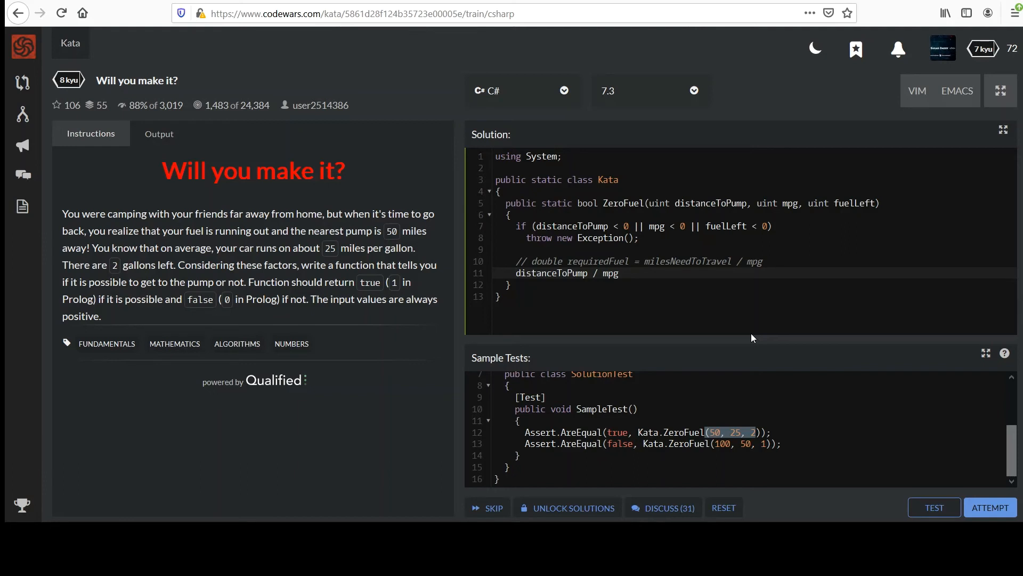
type("<")
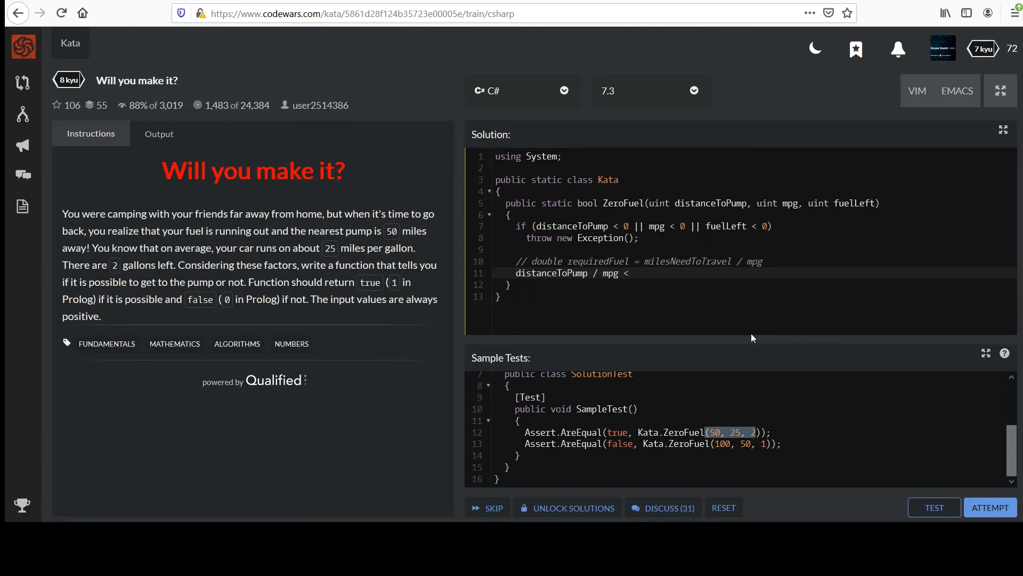
type(">")
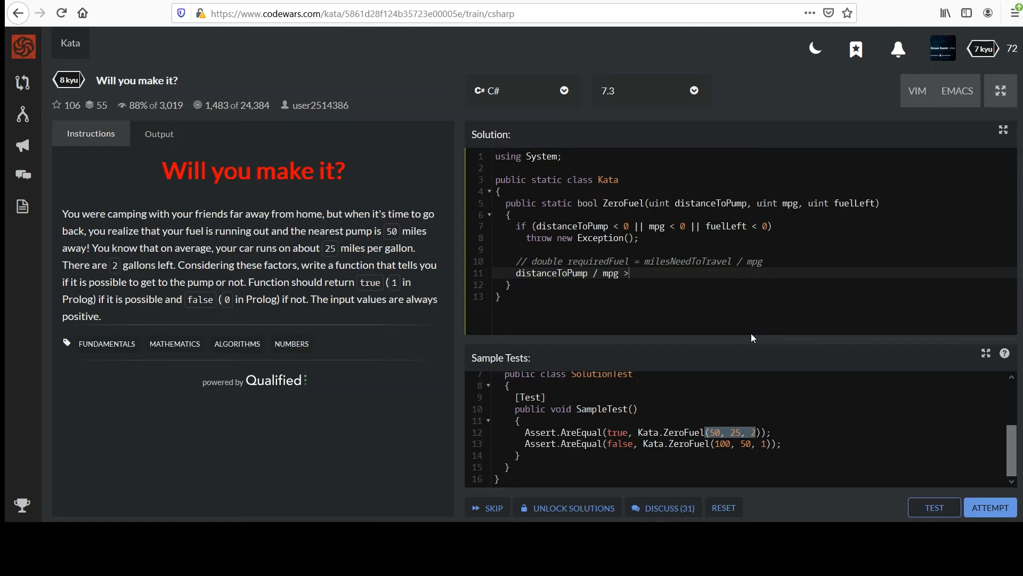
key("Backspace")
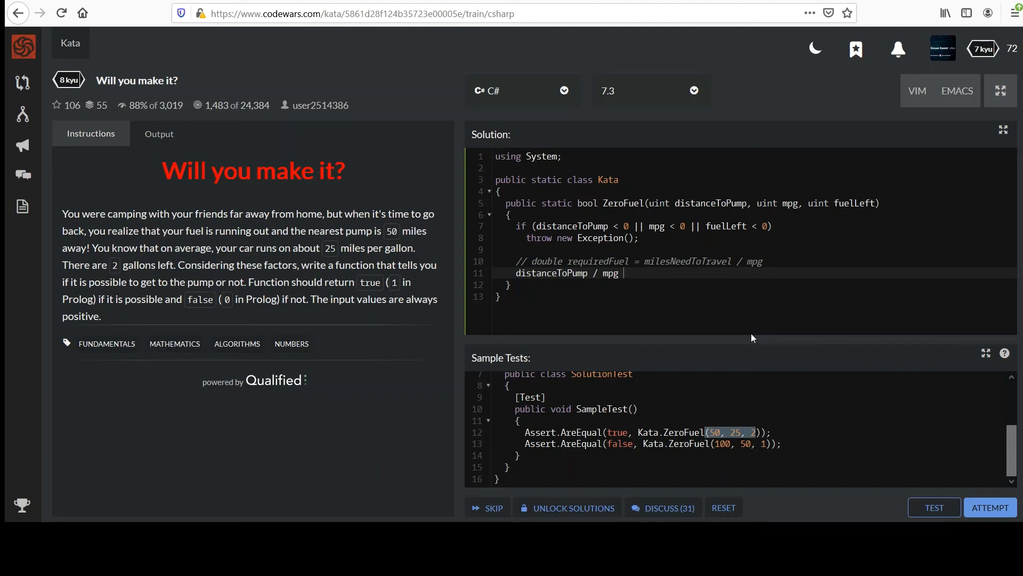
type("<=")
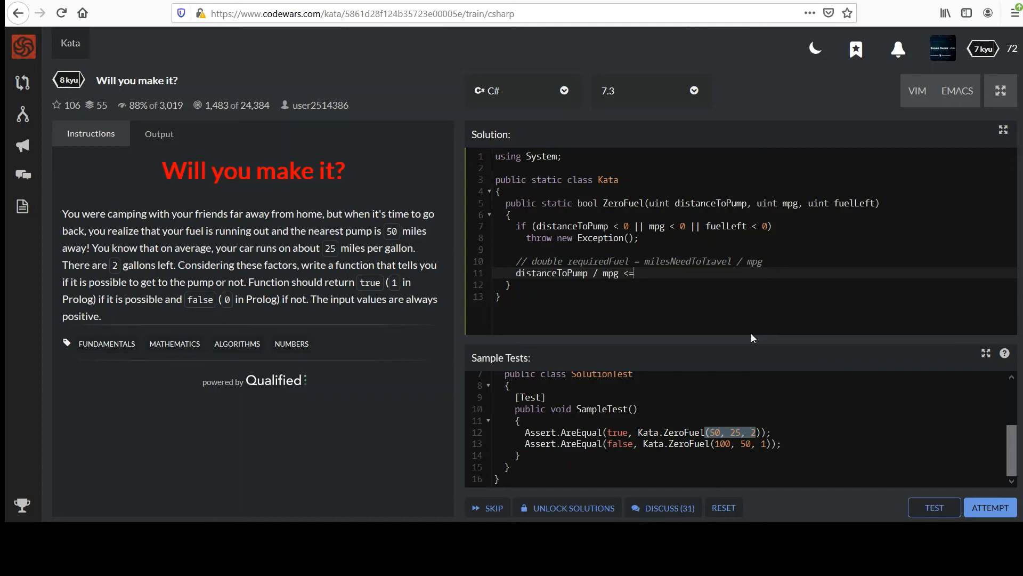
type("fuelLef")
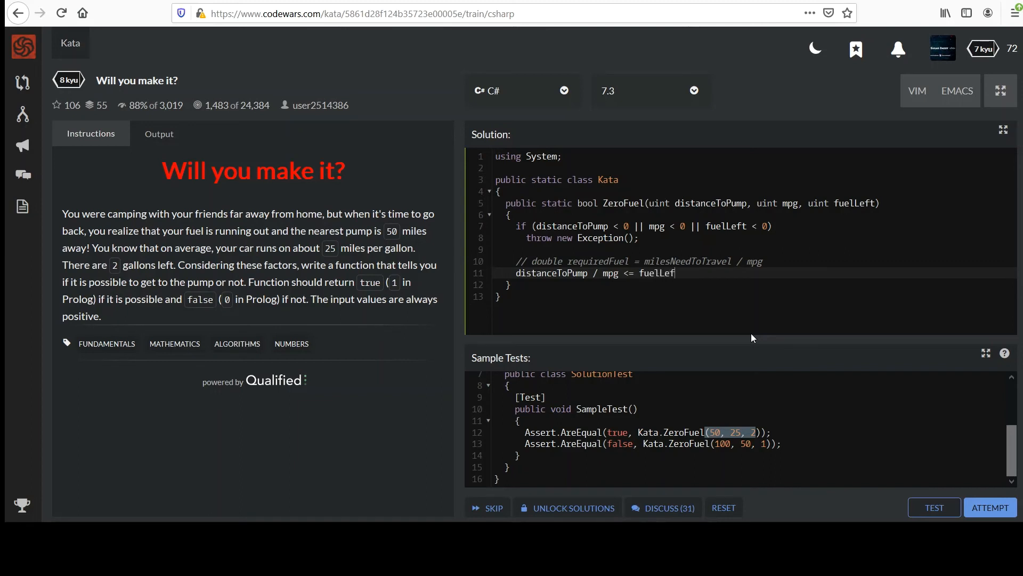
type("t")
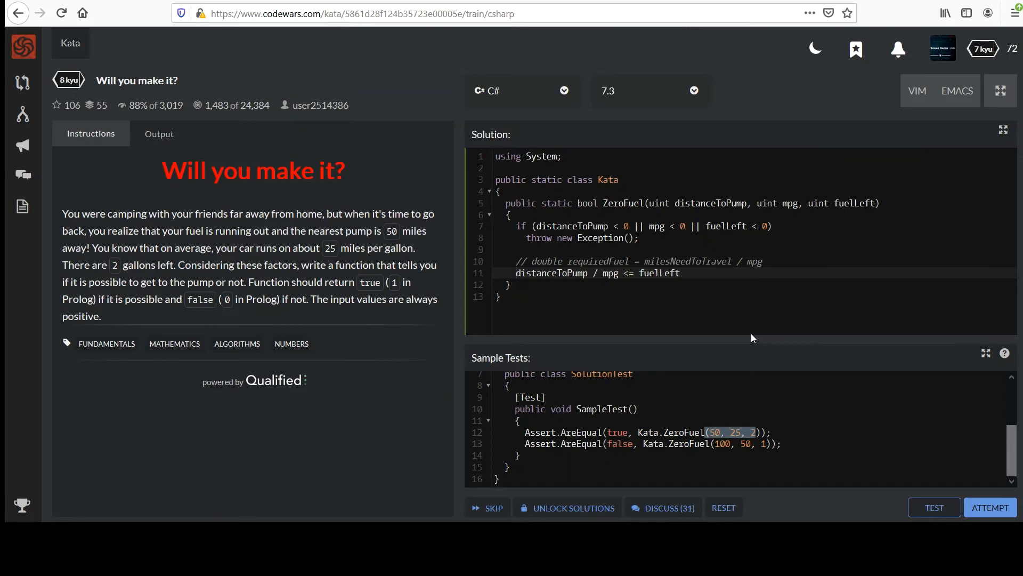
type("return")
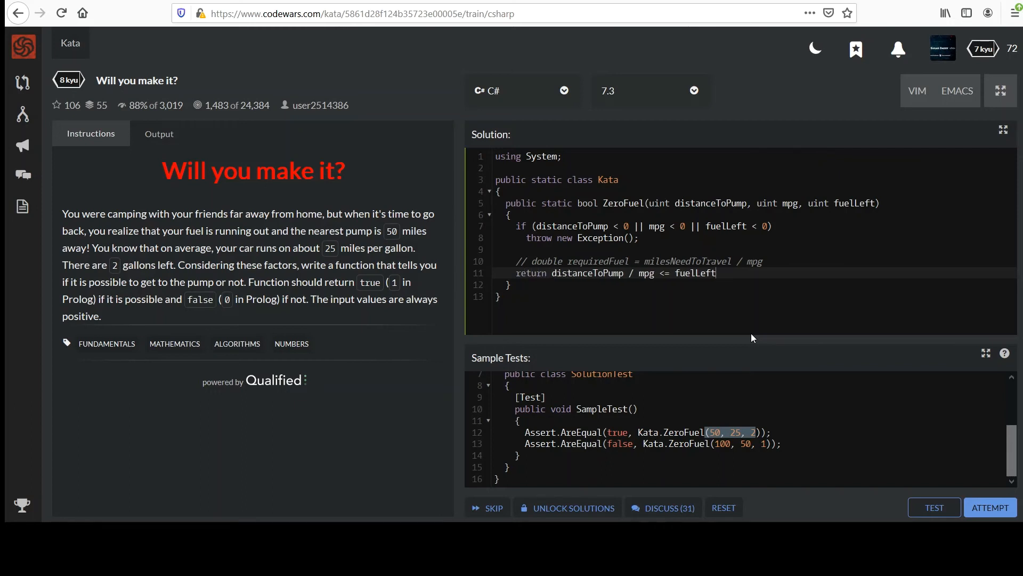
type(";")
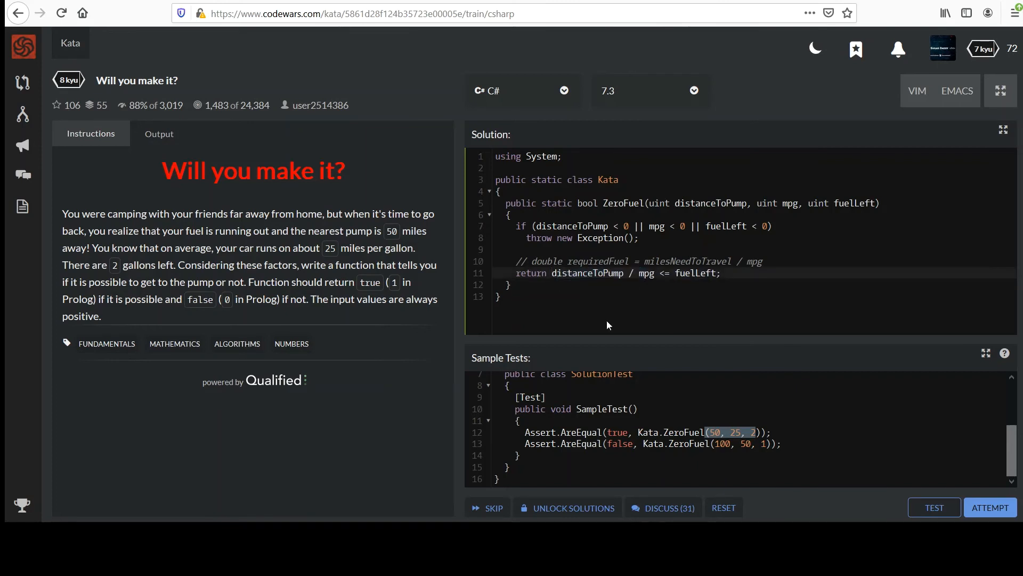
Step: Cast distanceToPump to double in the return expression
type("(double)")
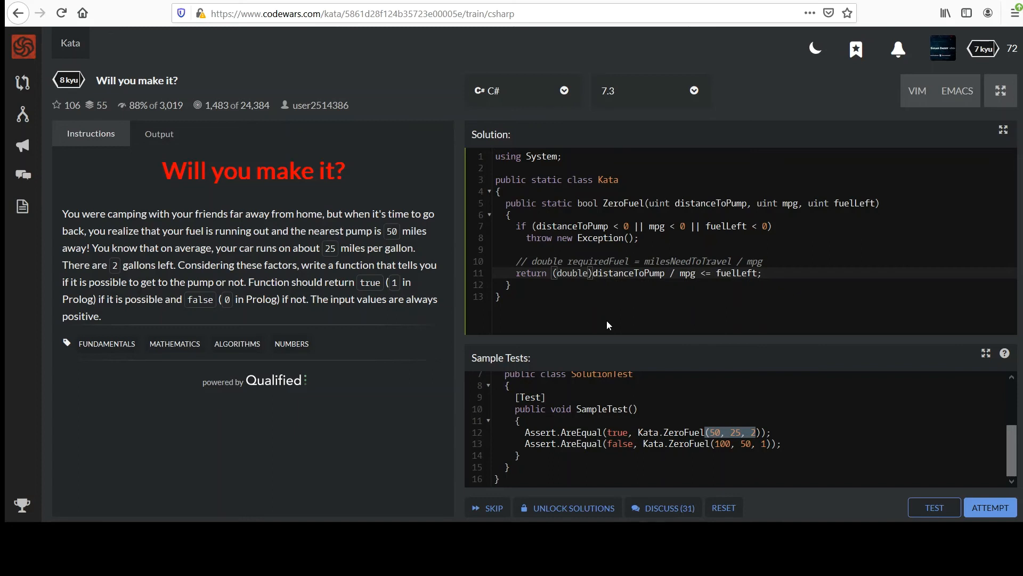
left_click_drag(552, 273, 697, 273)
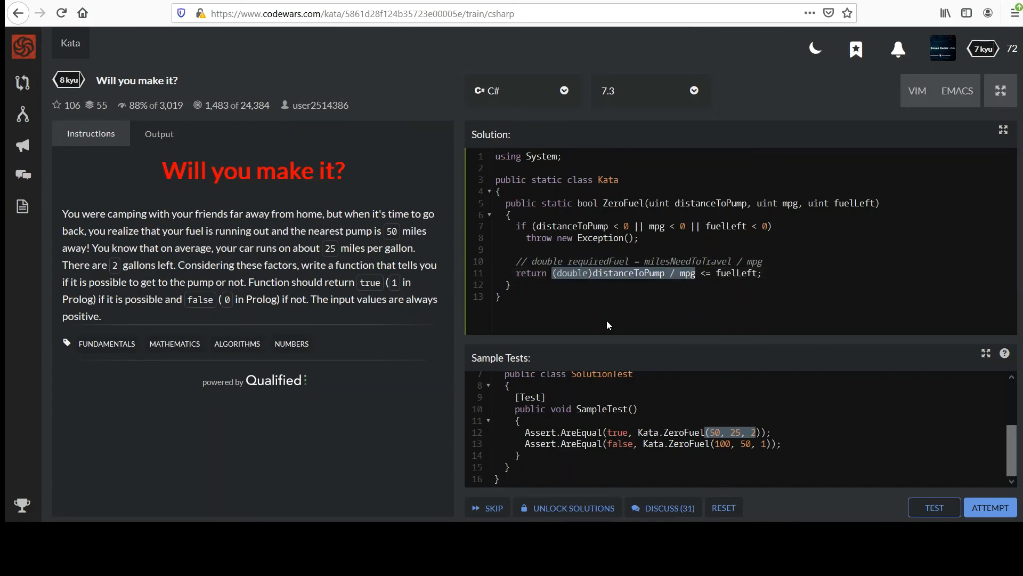
mouse_move(650, 278)
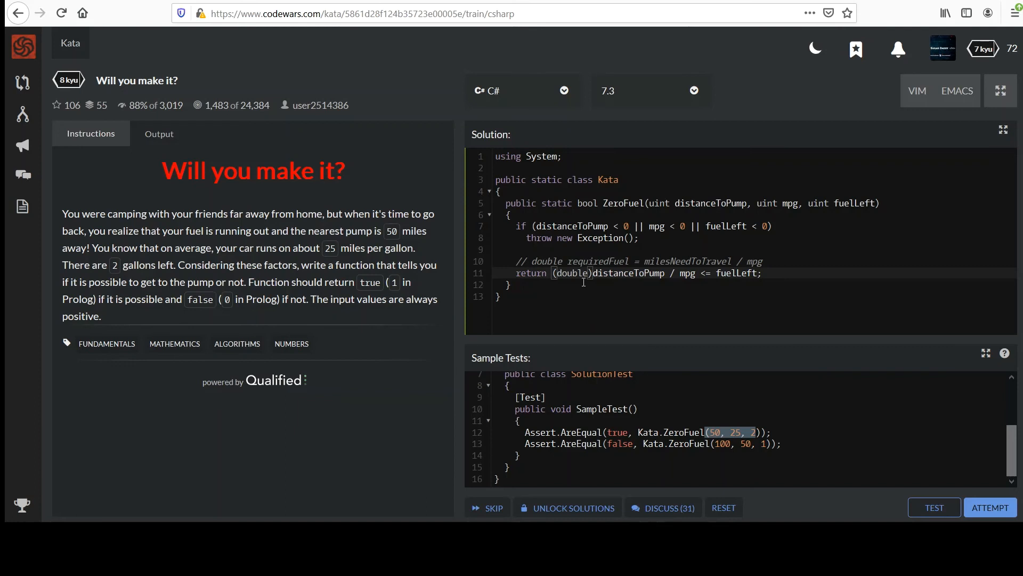
mouse_move(662, 277)
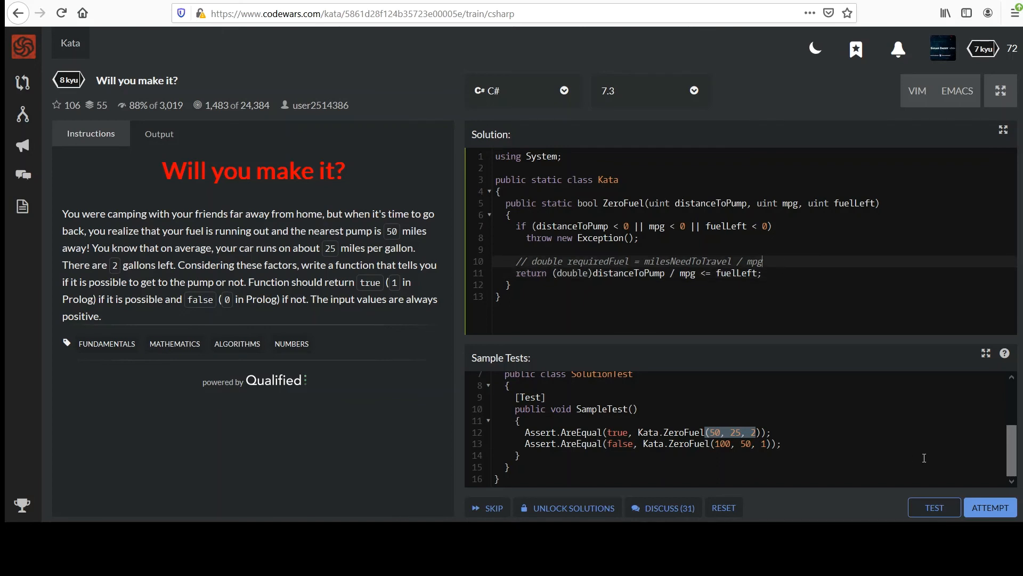
Step: Run the sample tests and then the full test suite on the solution
left_click(933, 507)
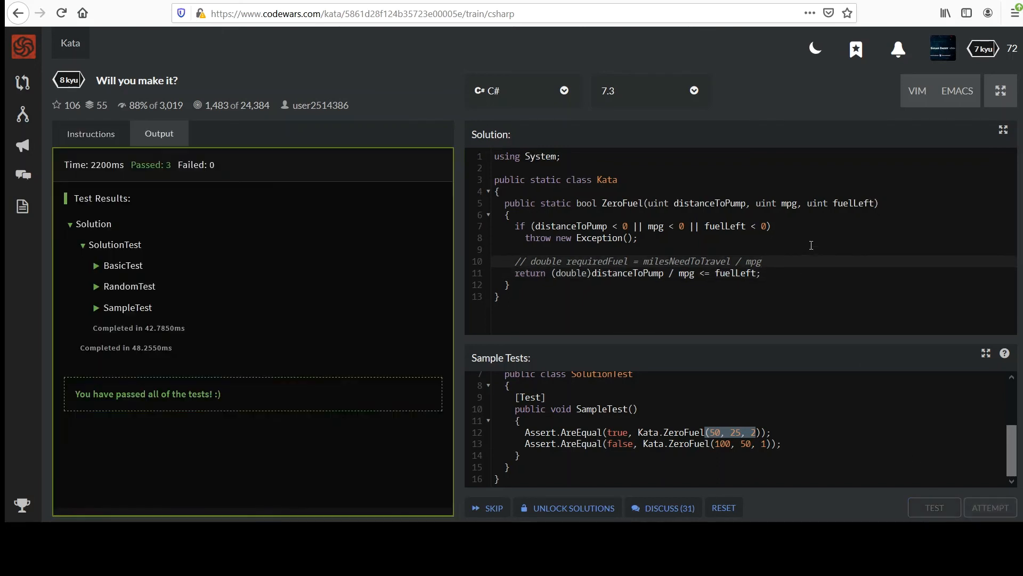
left_click(934, 507)
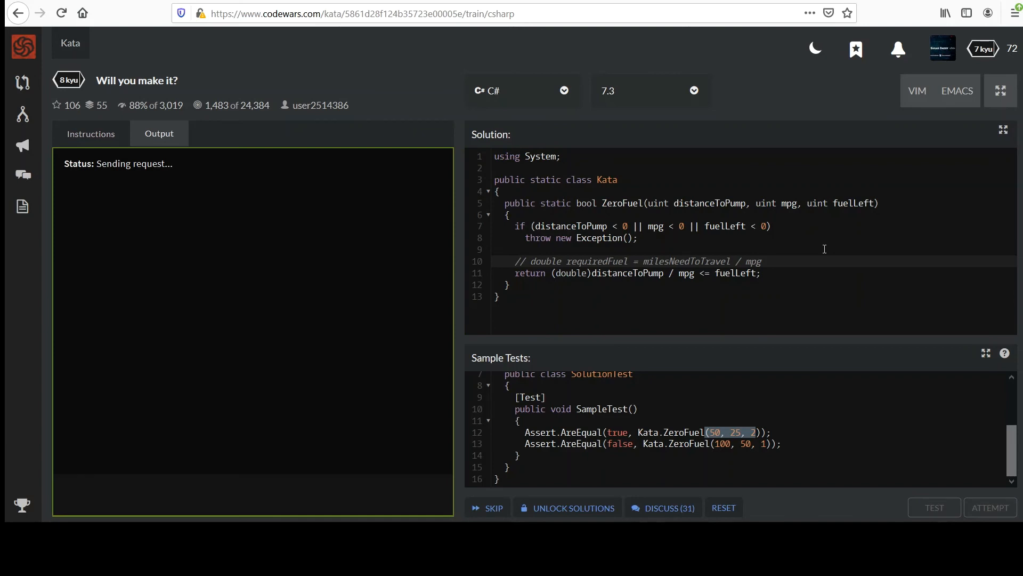
left_click(934, 508)
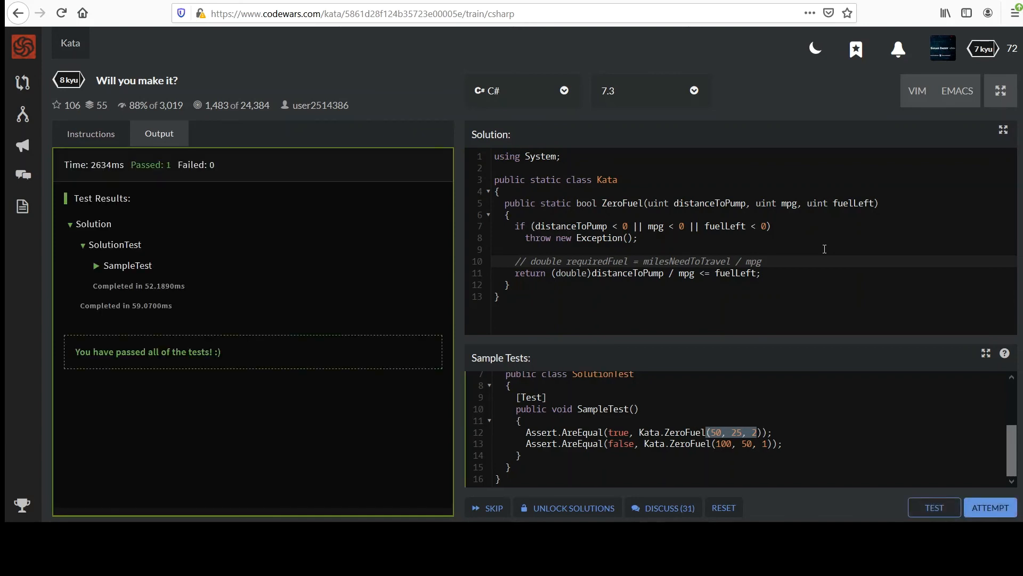
mouse_move(990, 507)
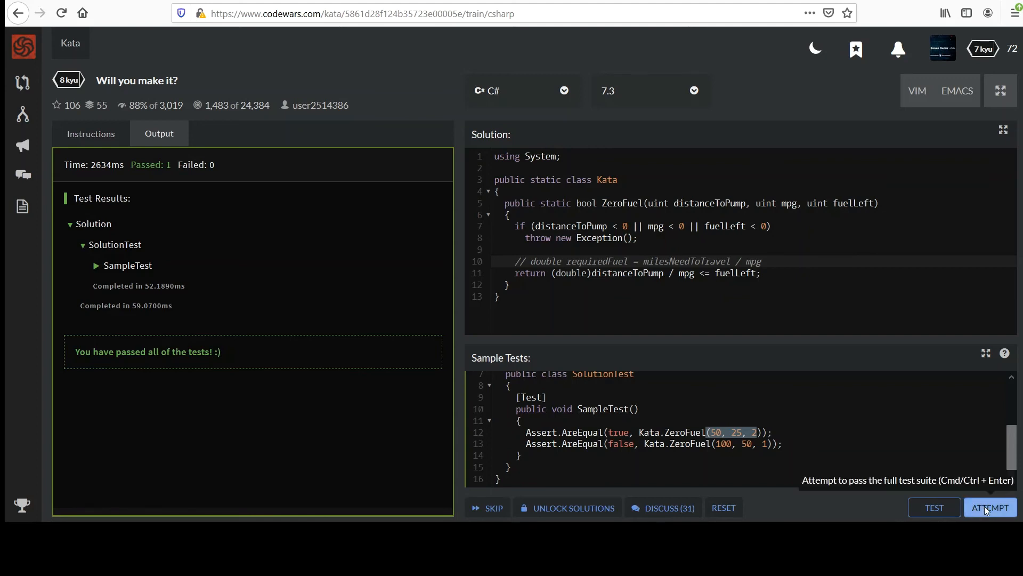
left_click(989, 507)
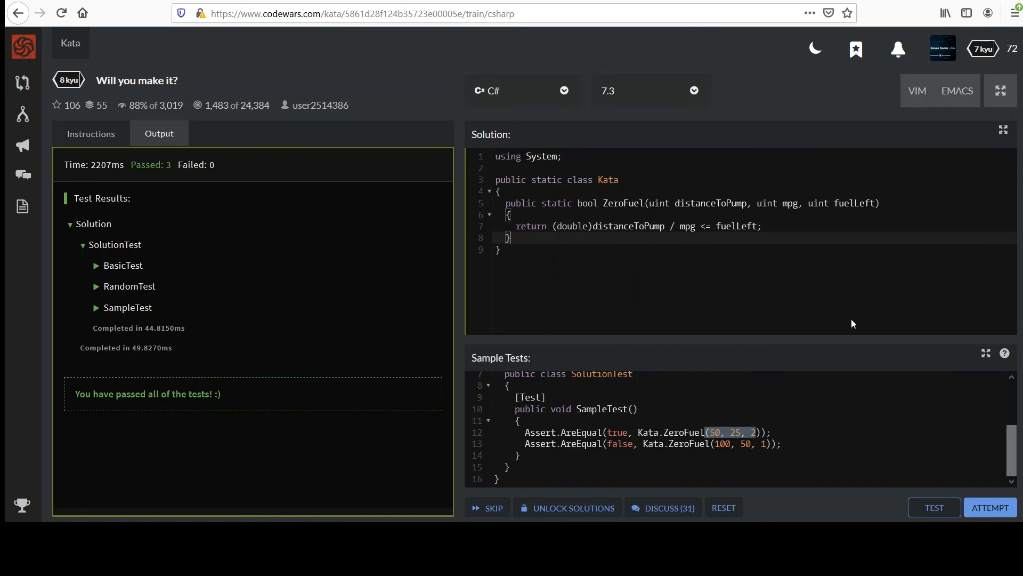
Step: Rerun the full suite on the trimmed code and submit the final ZeroFuel solution
left_click(989, 507)
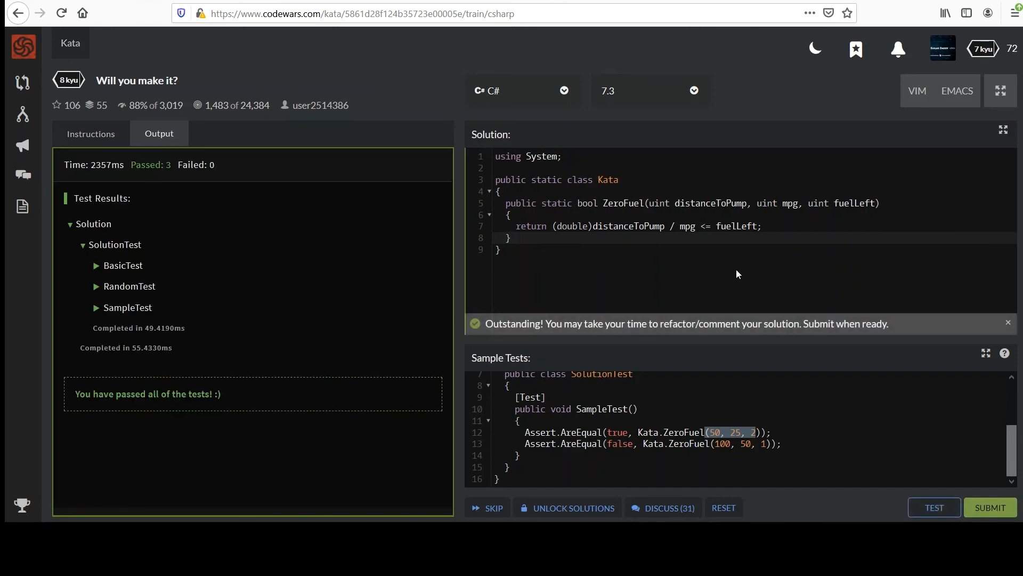
mouse_move(895, 281)
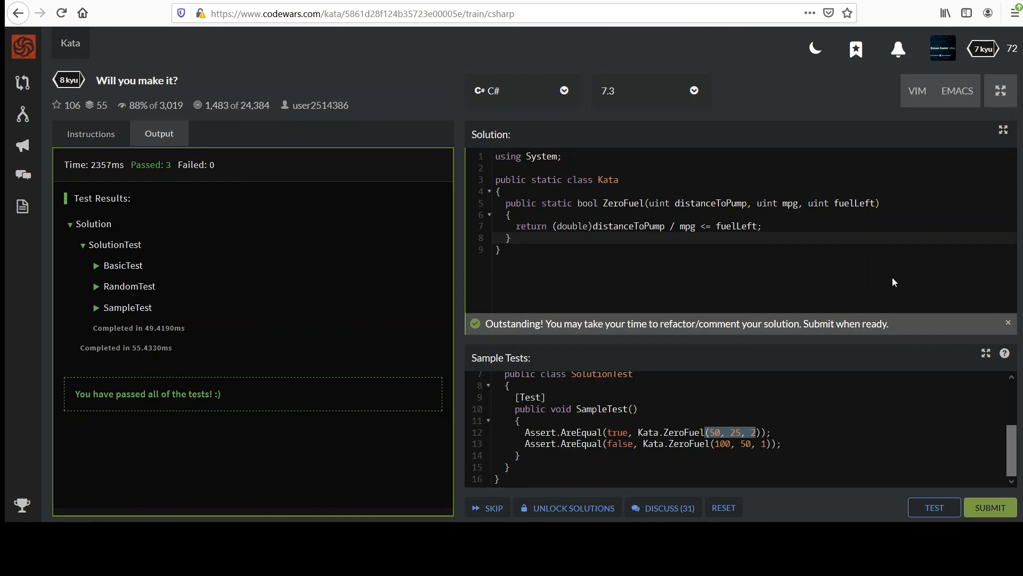
mouse_move(990, 507)
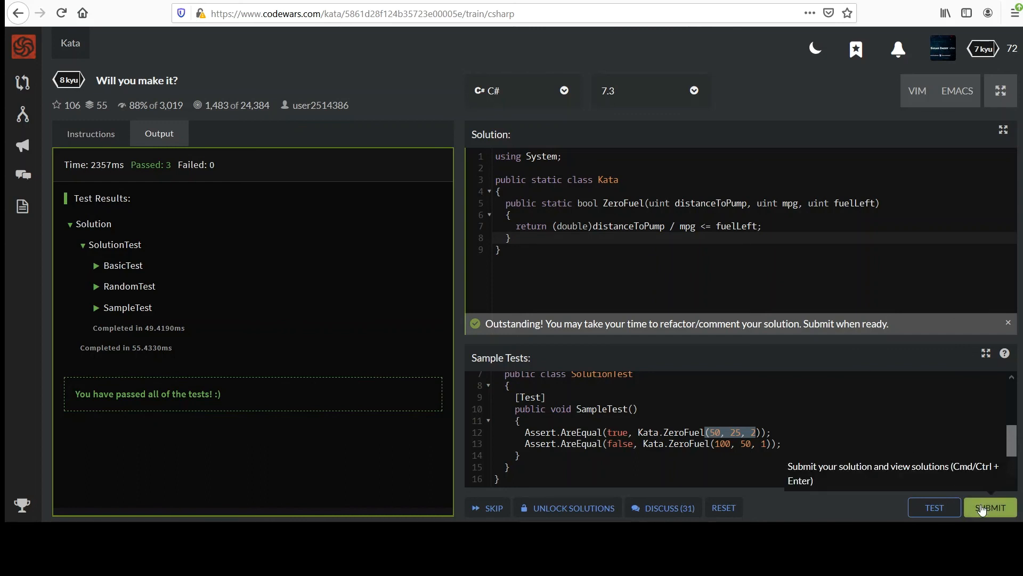
left_click(990, 507)
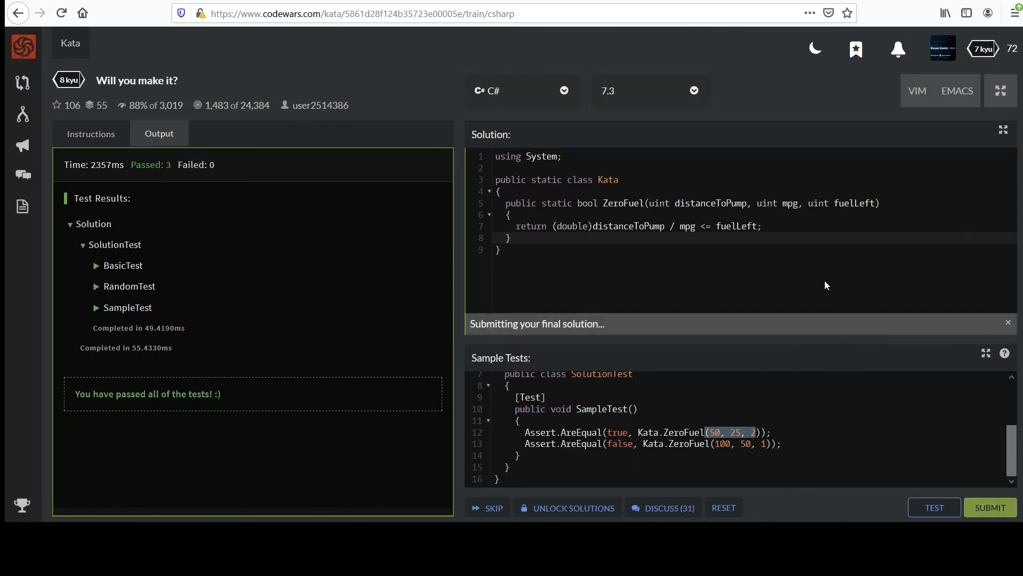
left_click(989, 507)
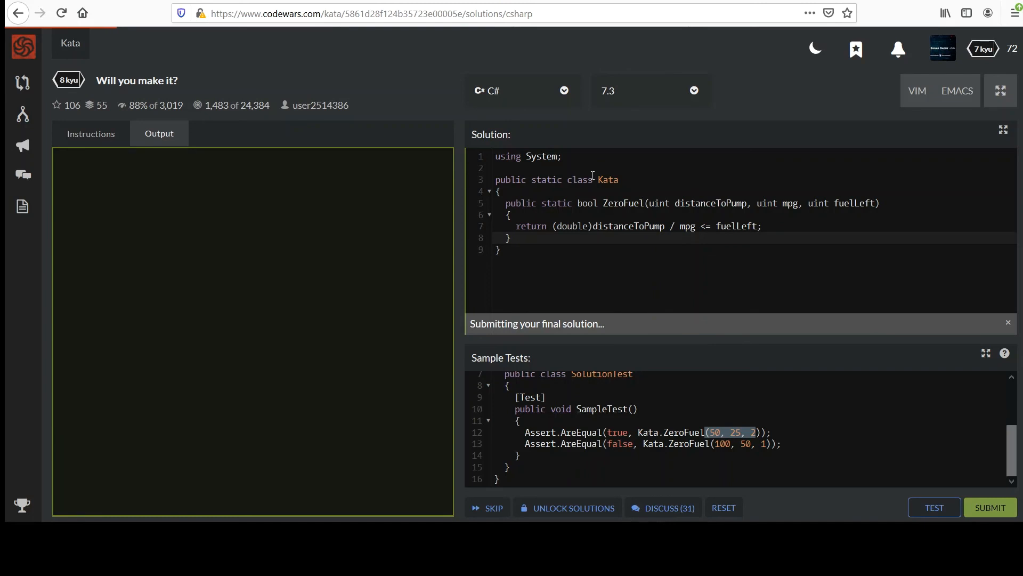
left_click(989, 508)
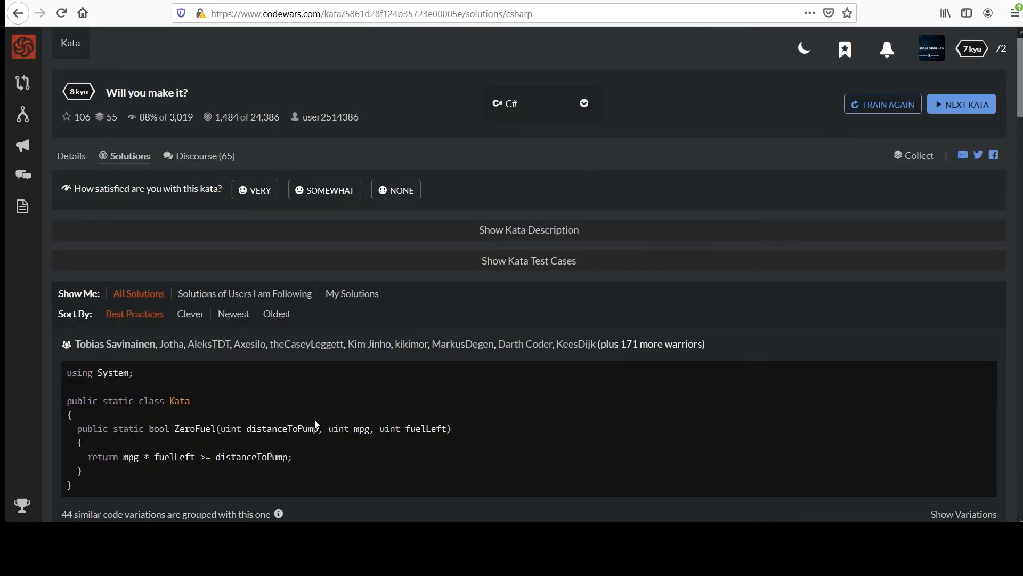
mouse_move(135, 469)
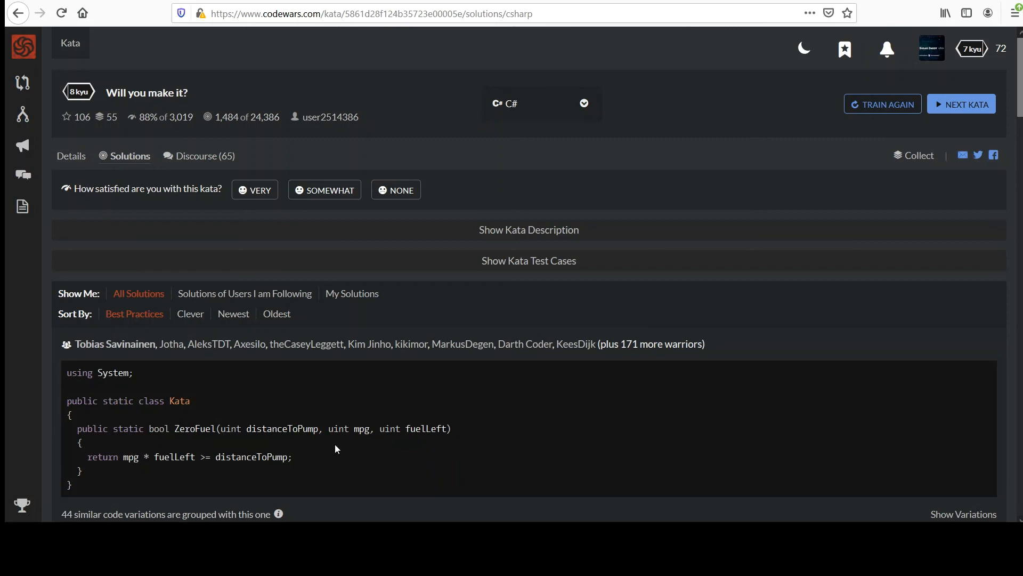
mouse_move(307, 460)
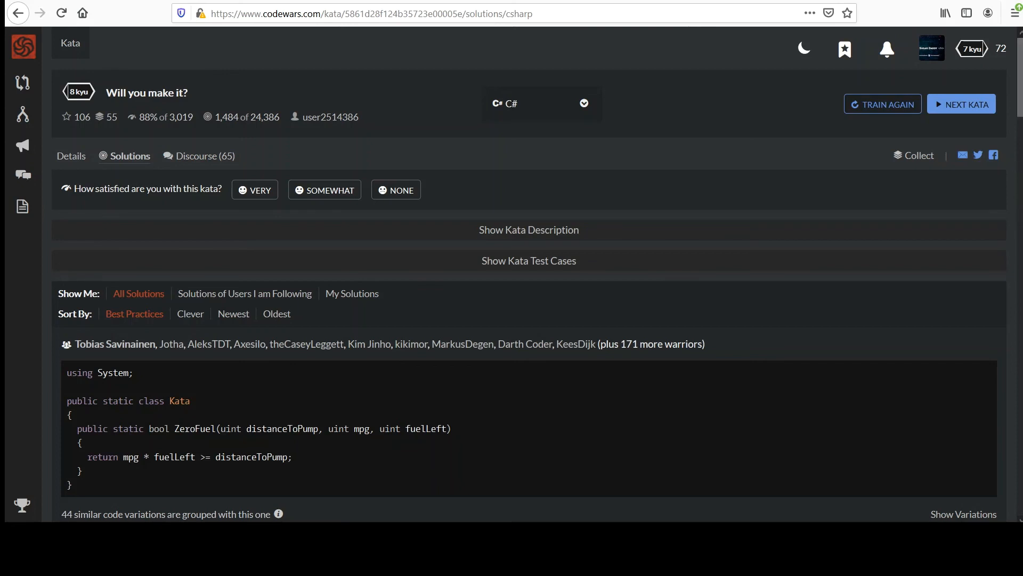
scroll("down", 3)
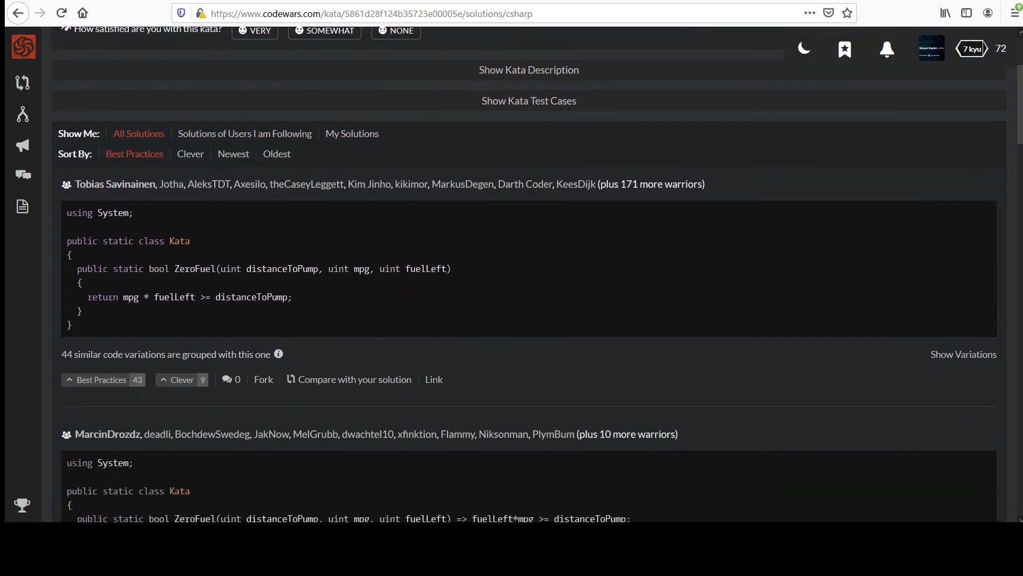
scroll("down", 3)
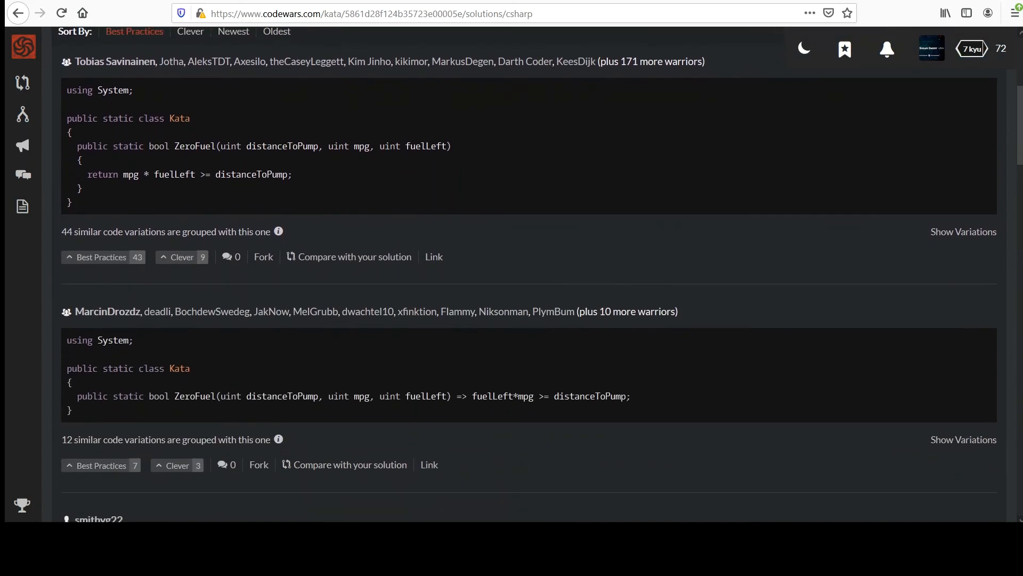
scroll("down", 3)
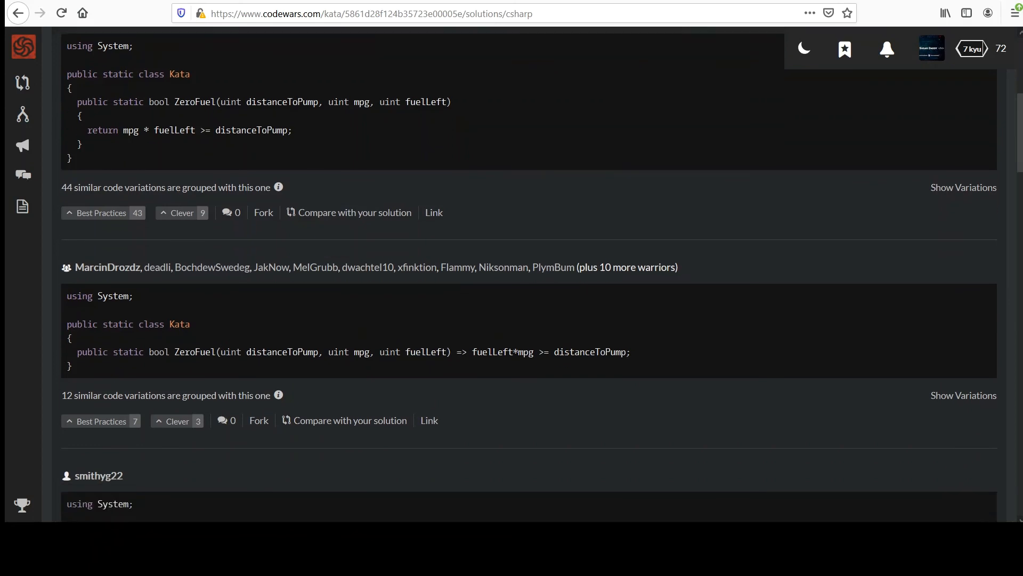
scroll("down", 3)
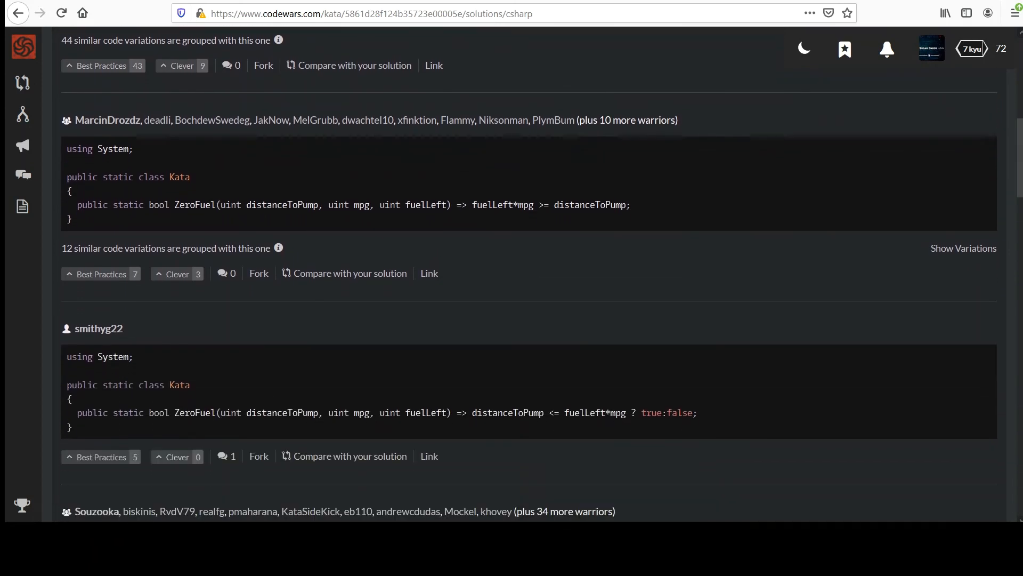
scroll("down", 3)
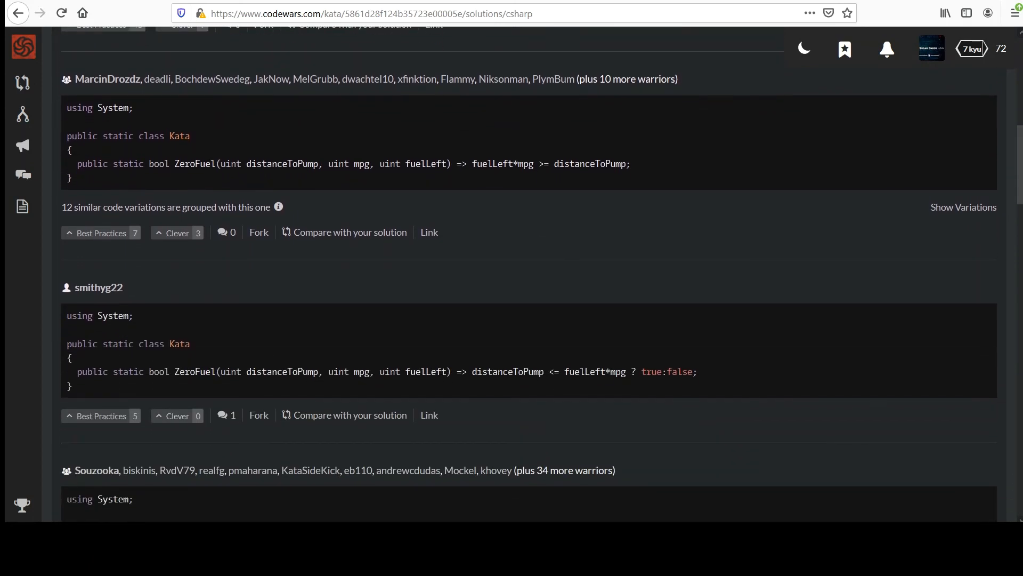
scroll("down", 3)
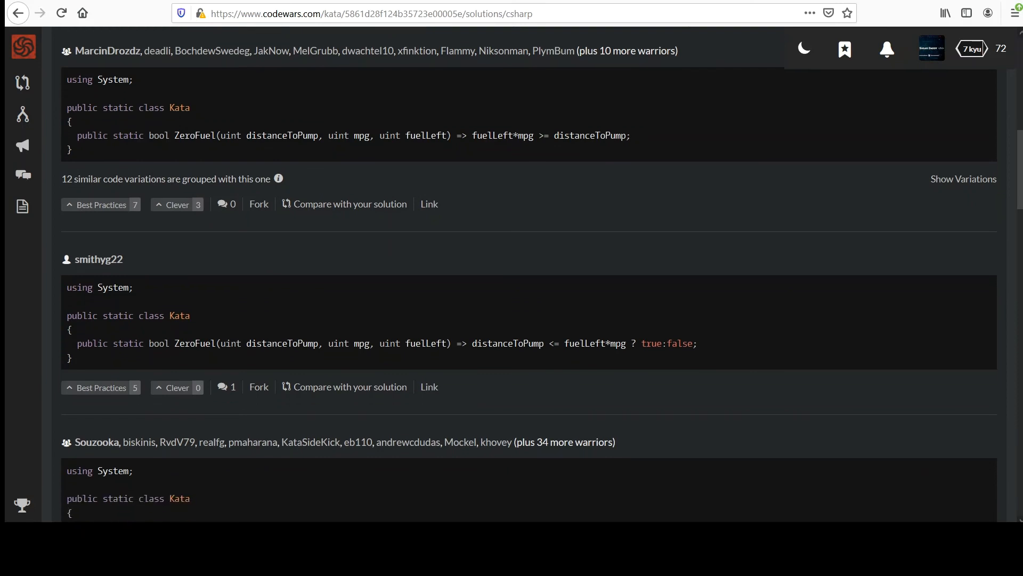
scroll("down", 3)
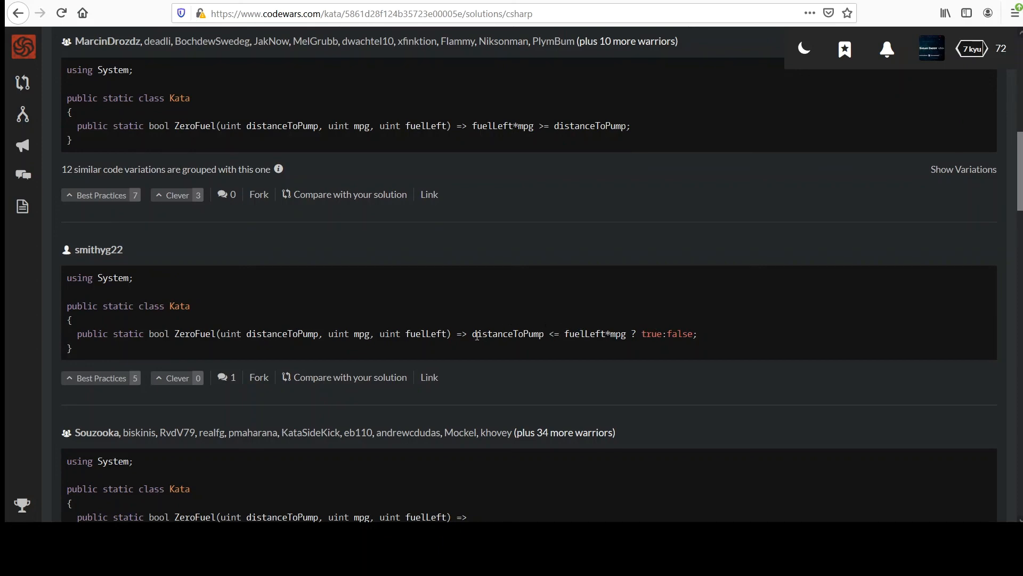
scroll("down", 3)
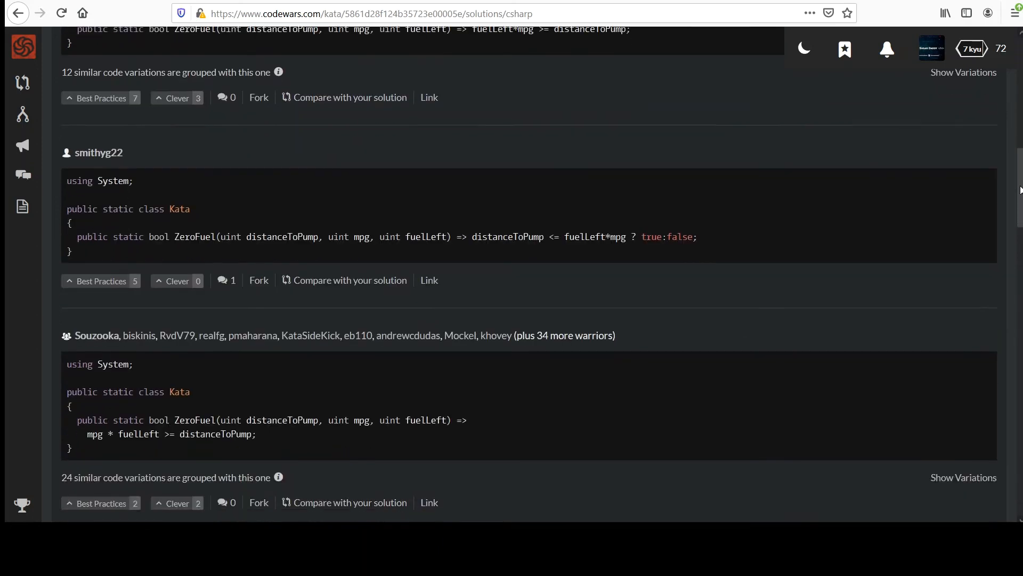